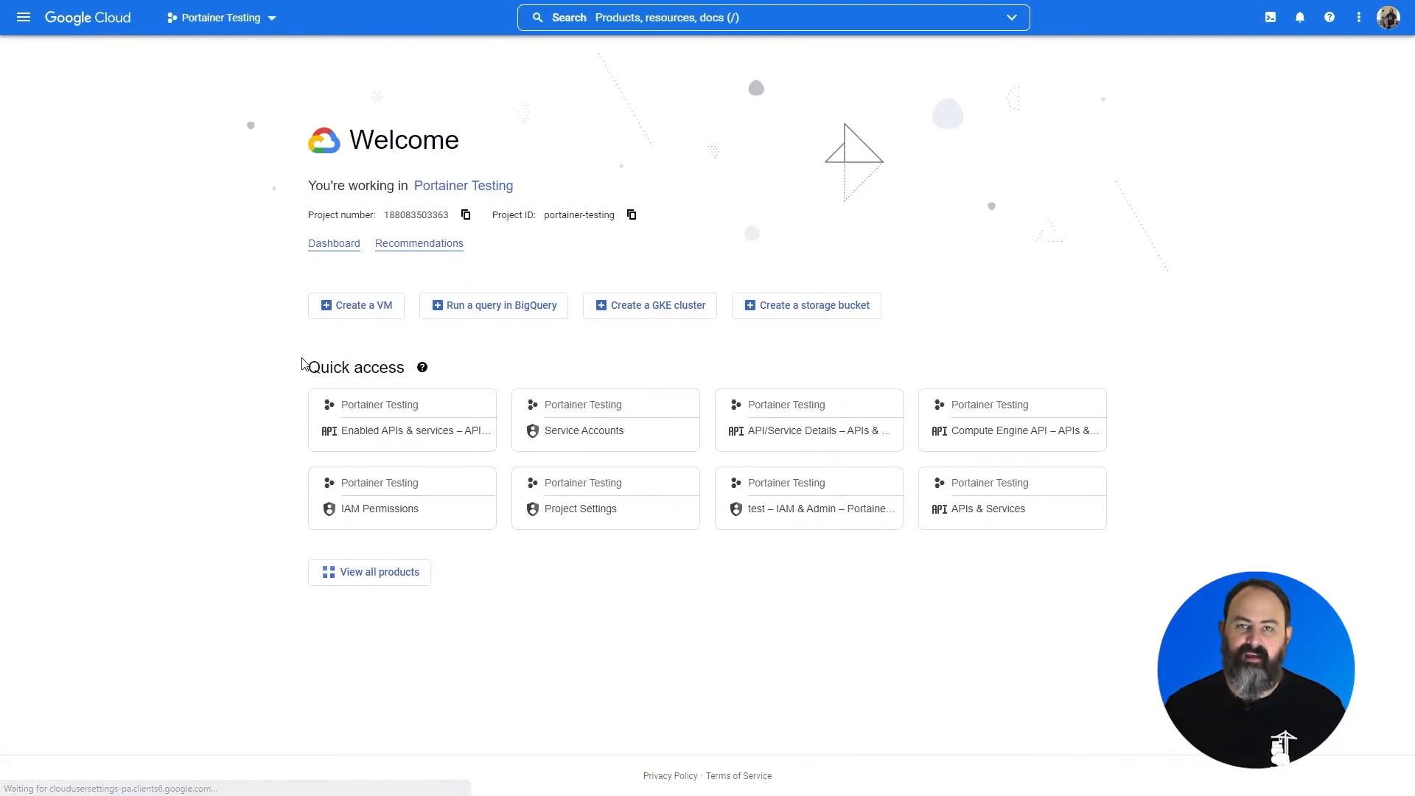
Go to the Kubernetes Engine clusters page from the console navigation menu
{"action": "left_click", "coordinate": [24, 17]}
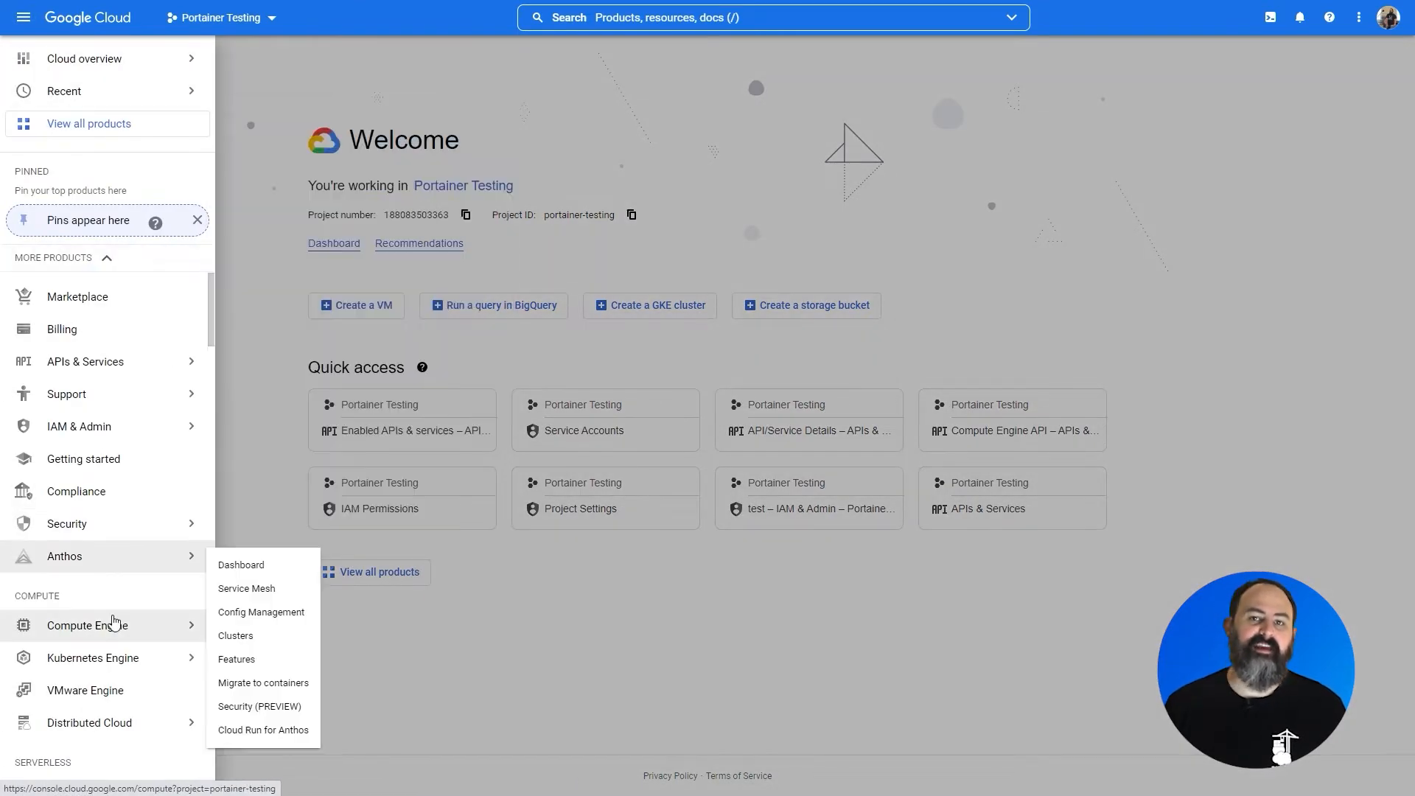
{"action": "left_click", "coordinate": [92, 657]}
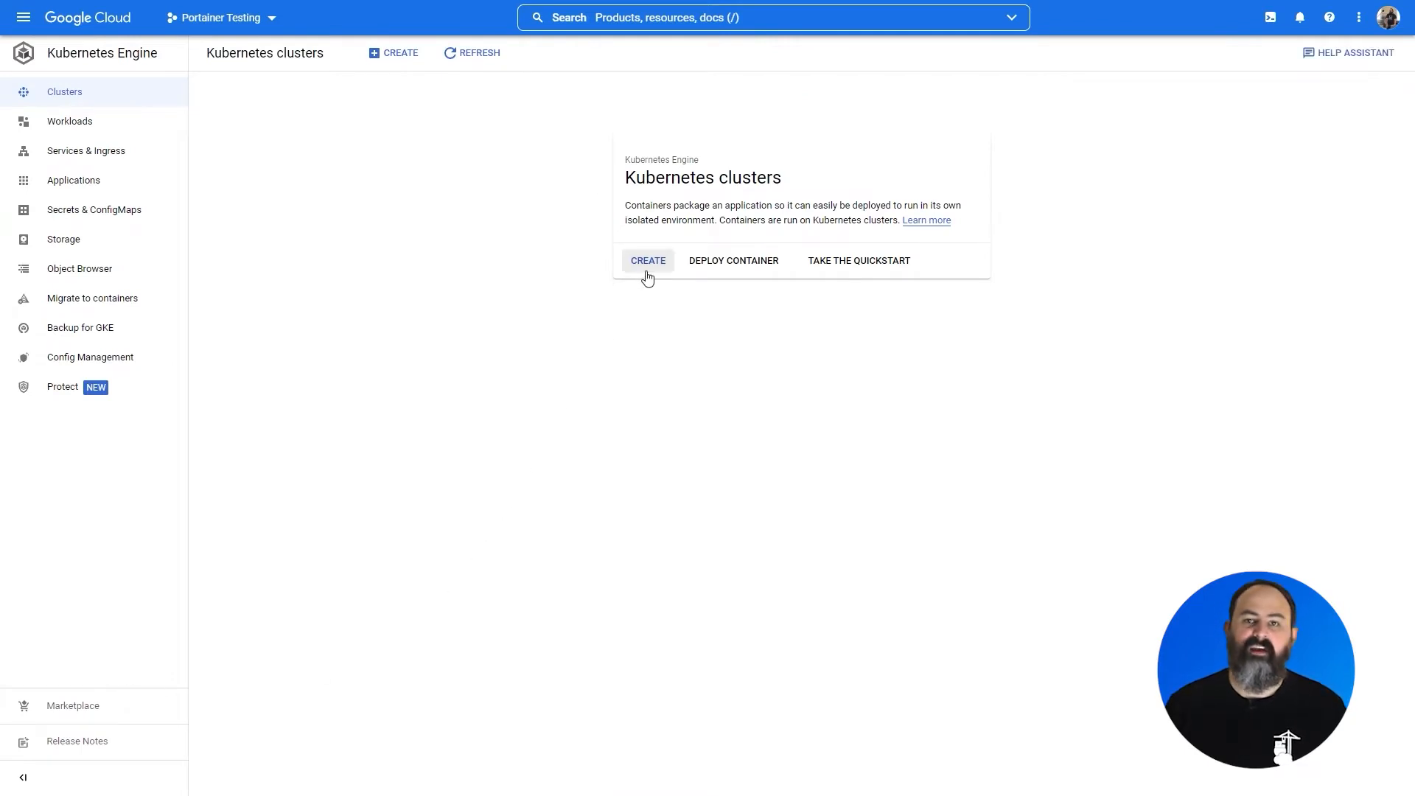
{"action": "mouse_move", "coordinate": [575, 335]}
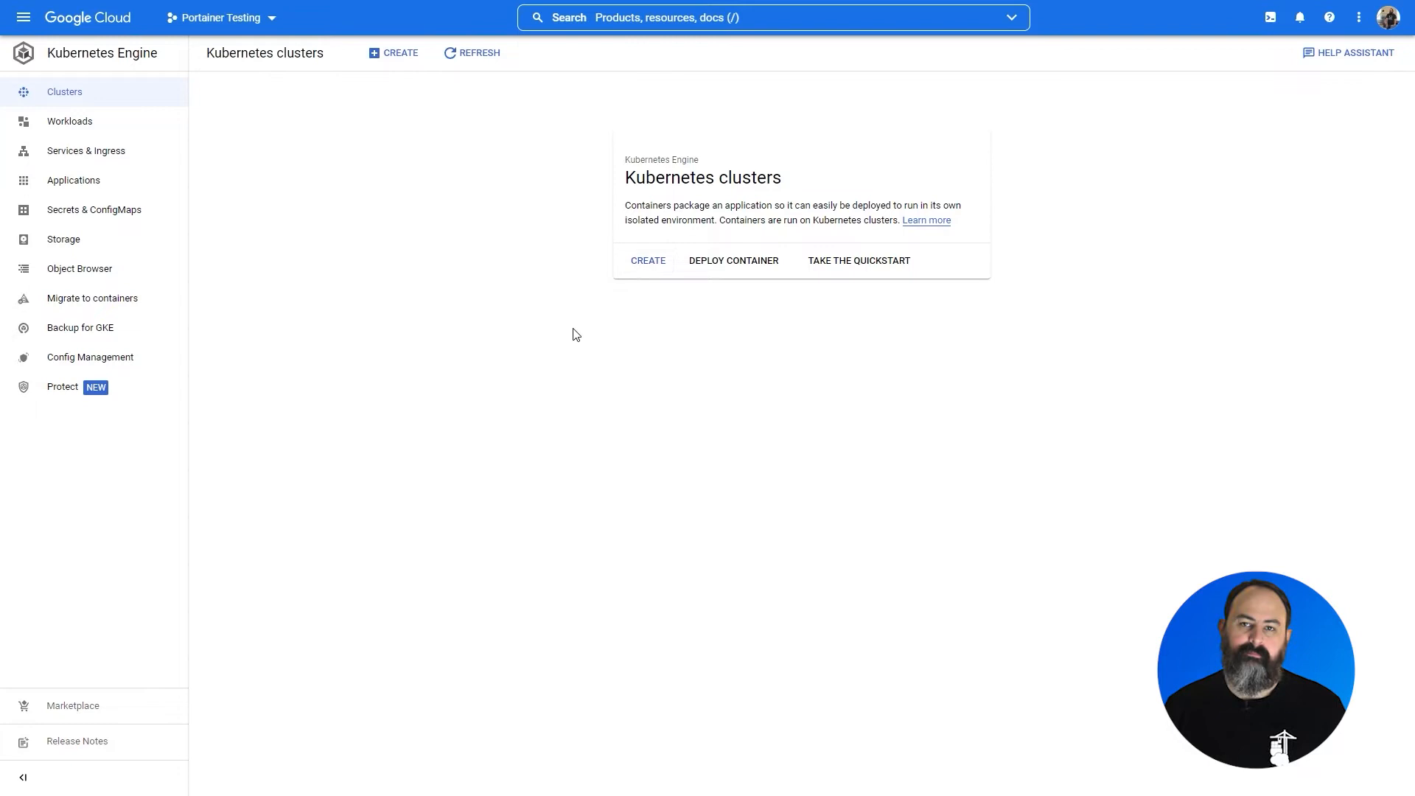
{"action": "mouse_move", "coordinate": [460, 381]}
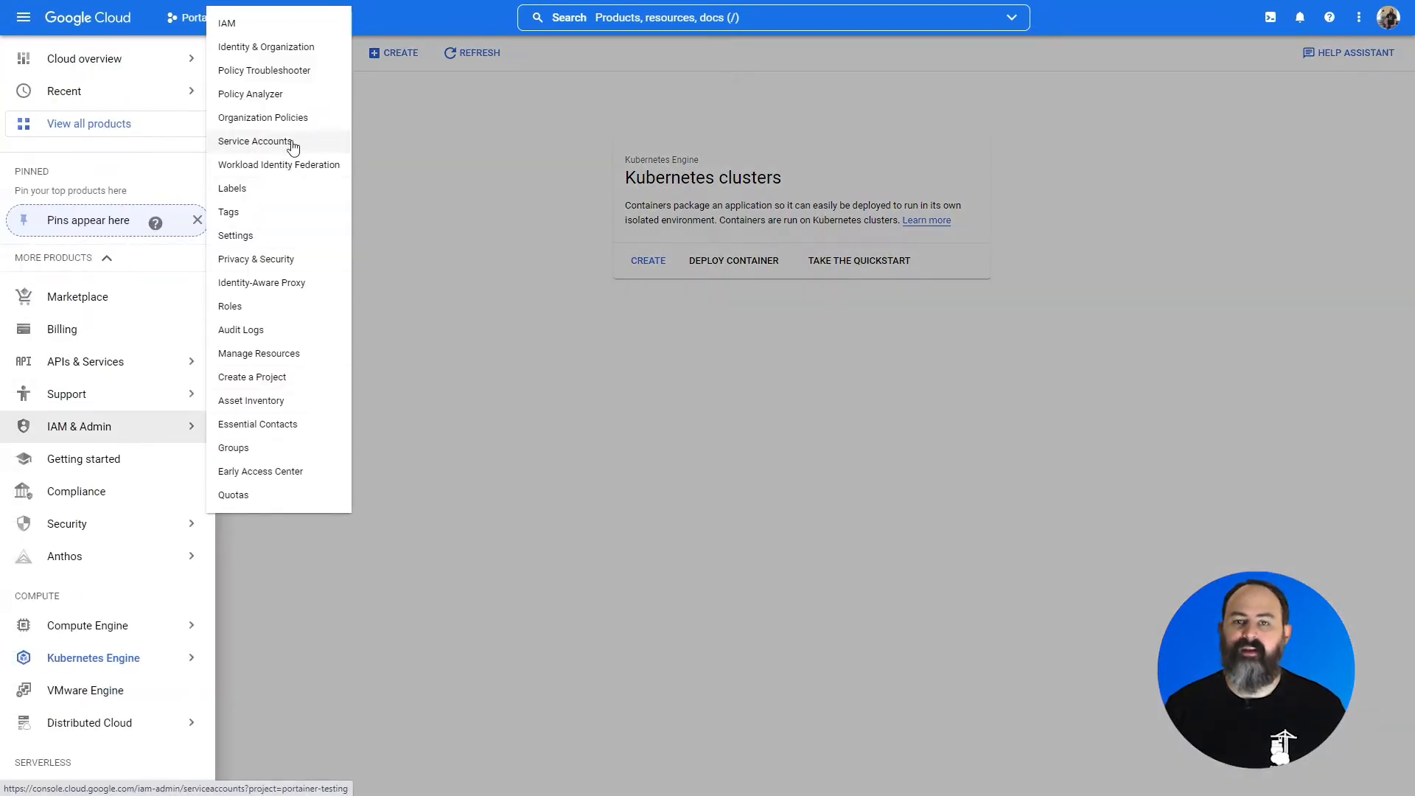
Create service account 'Provisioning Account' described 'Account for provisioning' and continue to roles
{"action": "left_click", "coordinate": [255, 142]}
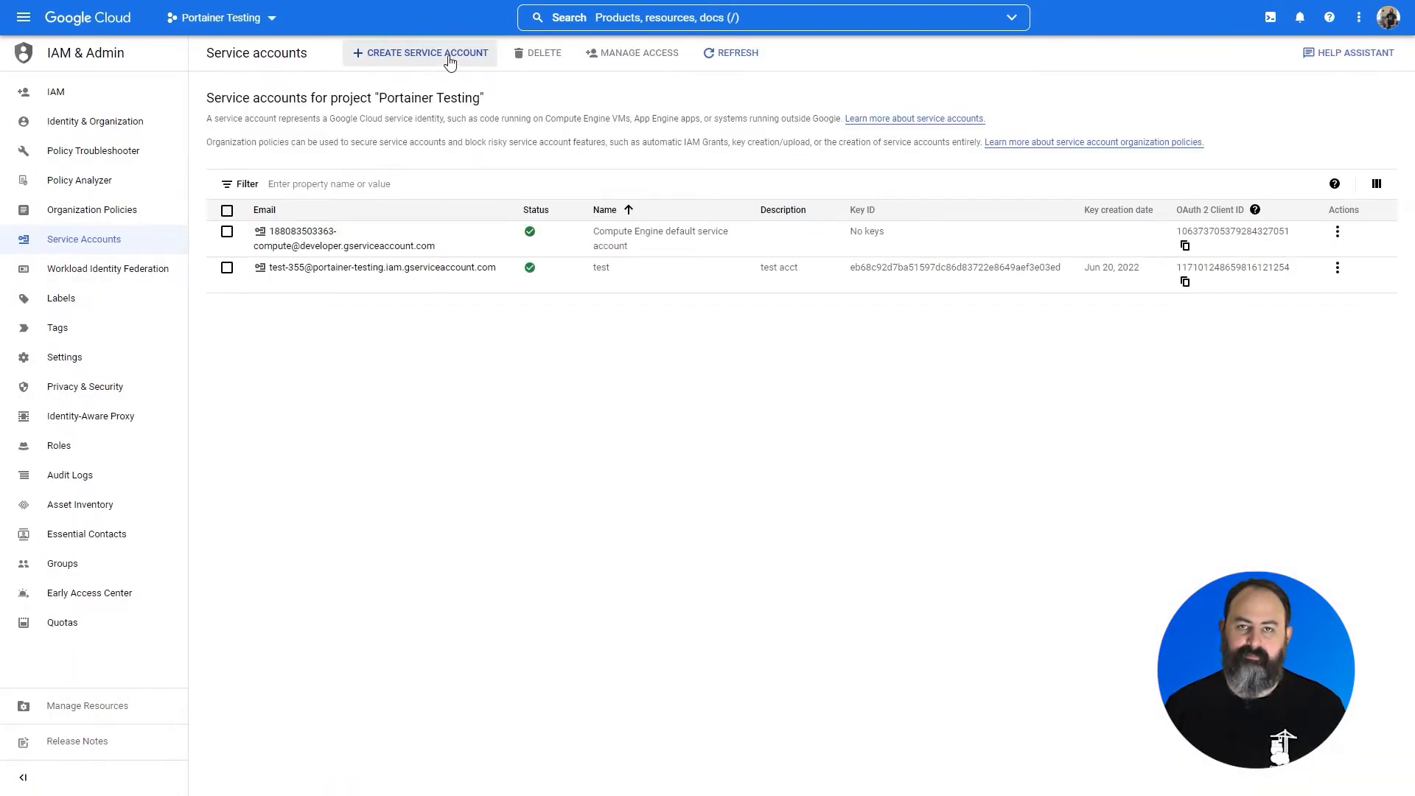
{"action": "left_click", "coordinate": [420, 53]}
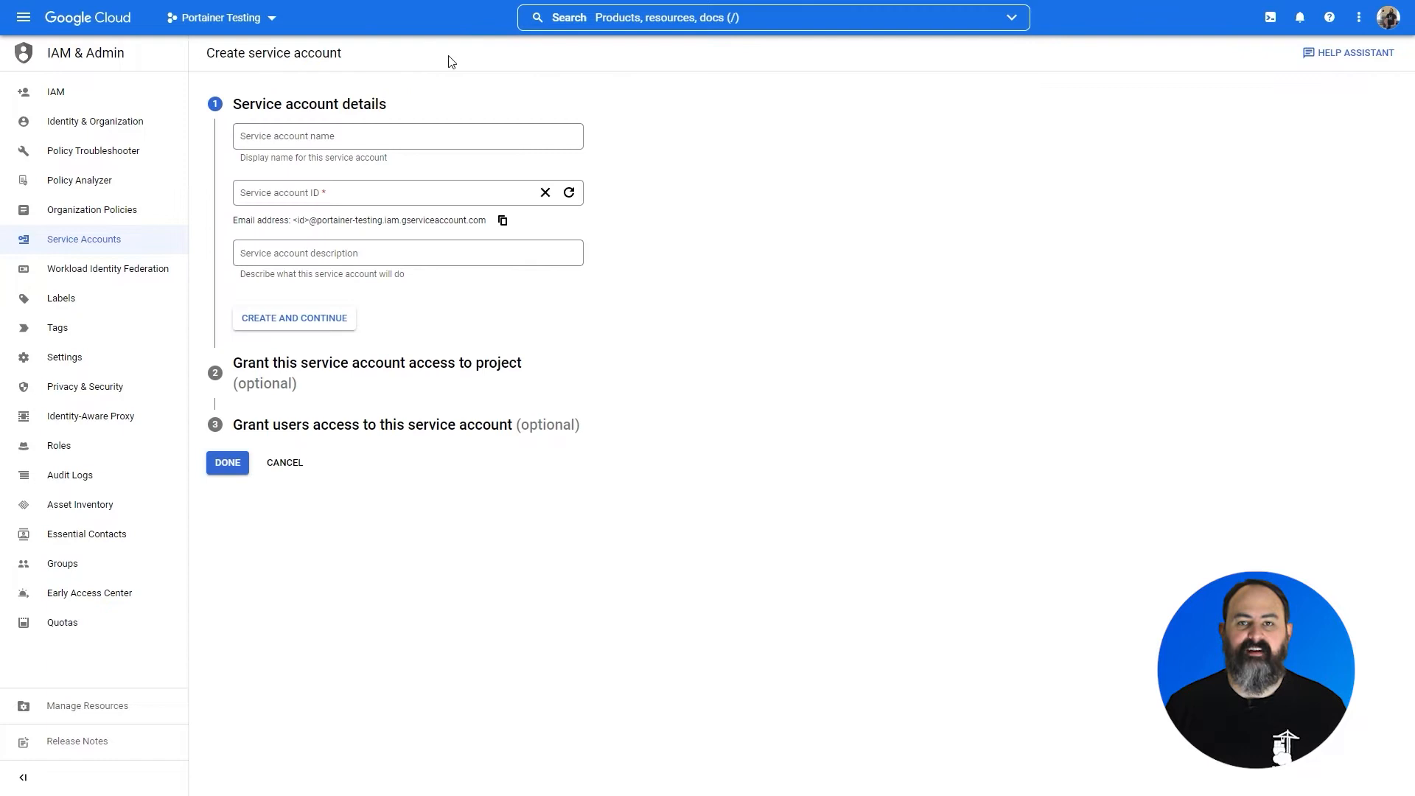
{"action": "type", "text": "Provisioning A"}
{"action": "type", "text": "The a"}
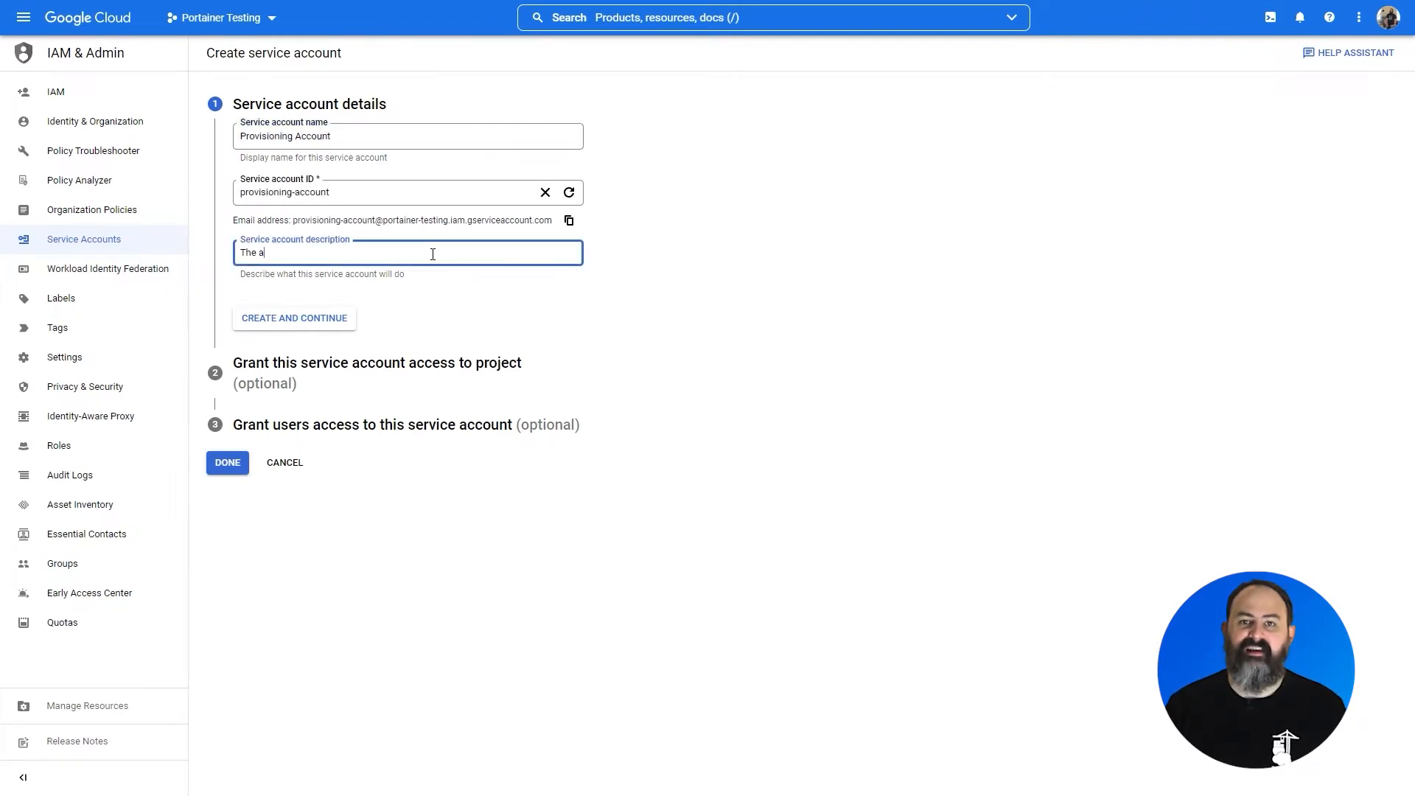
{"action": "type", "text": "ccount for provisioning"}
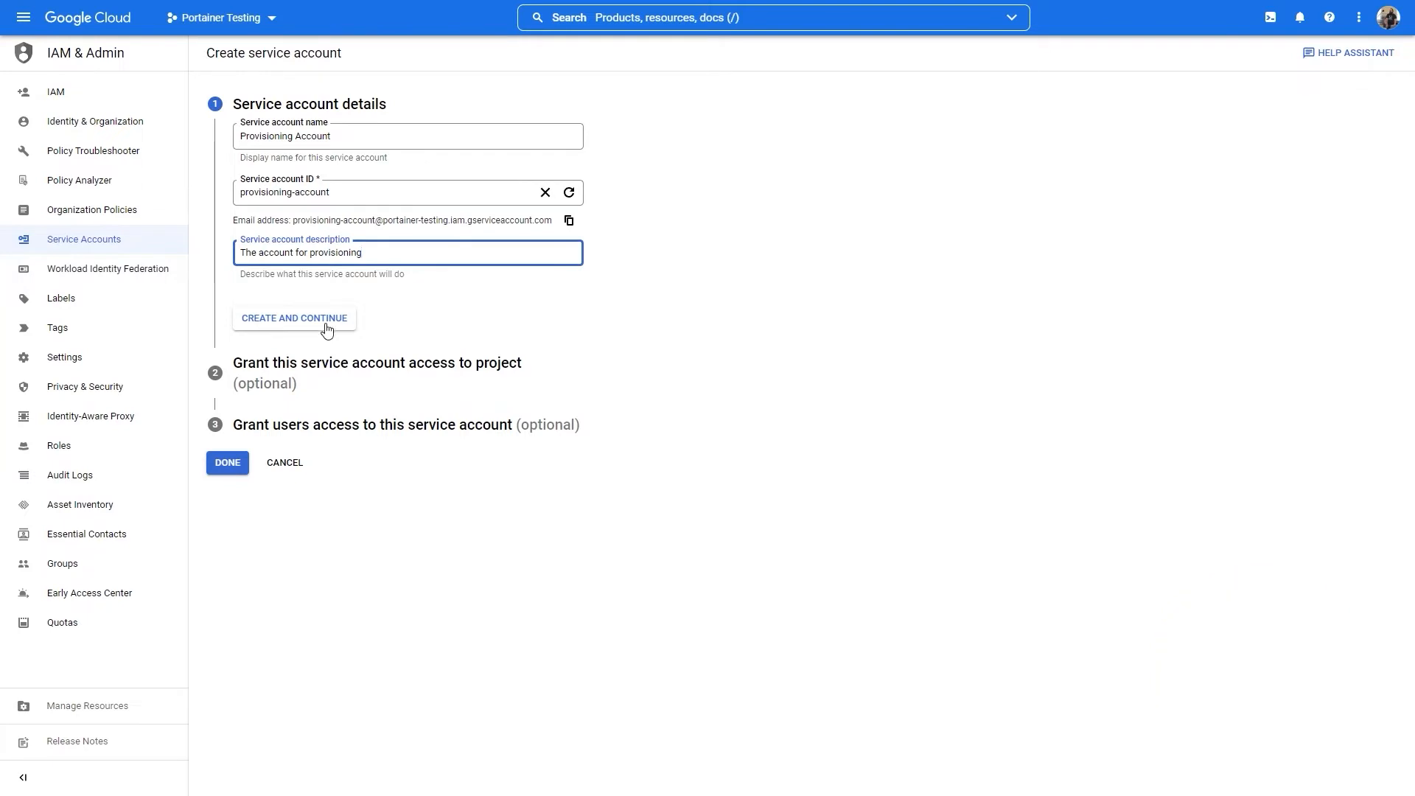
{"action": "left_click", "coordinate": [293, 319]}
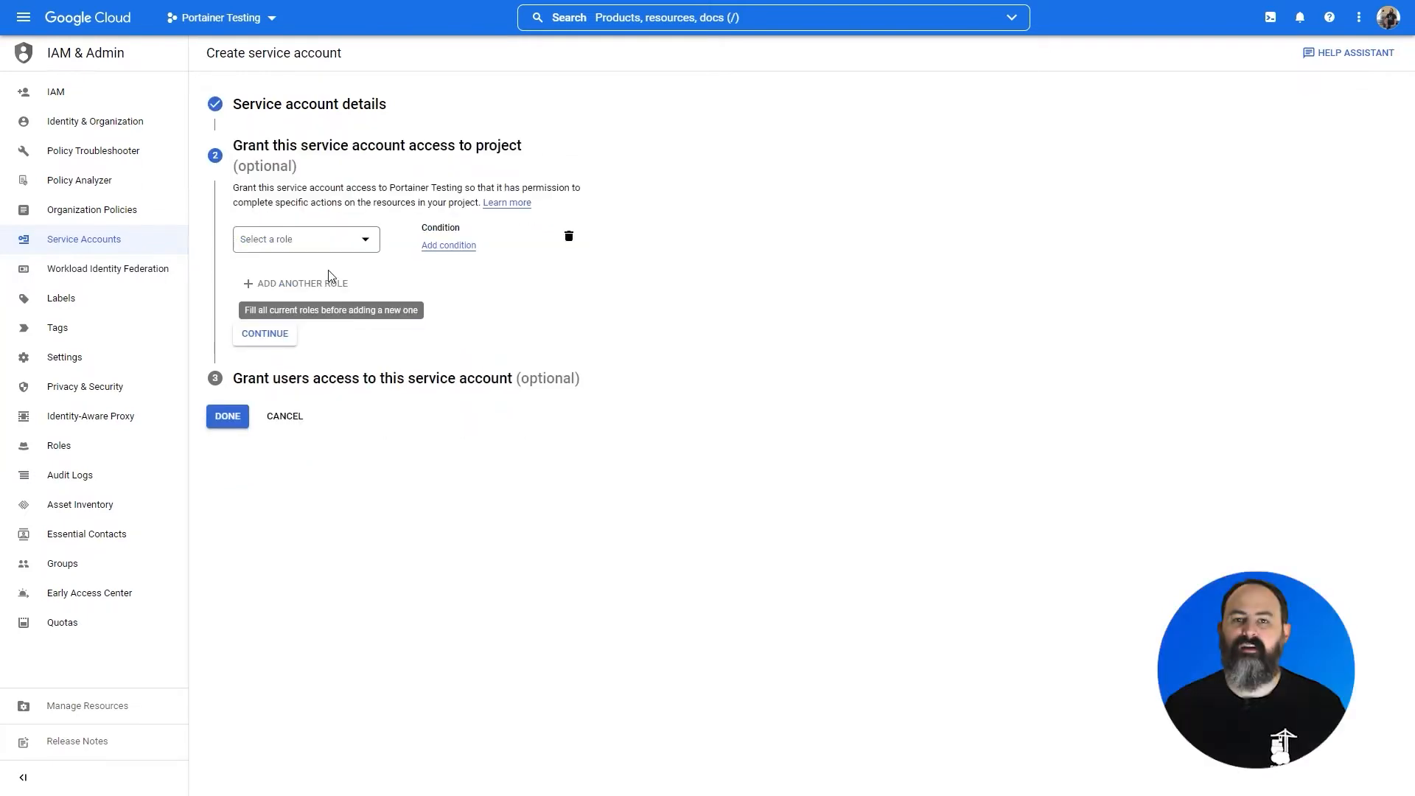
Grant Compute Engine Service Agent and Kubernetes Engine Service Agent roles and finish creating the account
{"action": "left_click", "coordinate": [305, 239]}
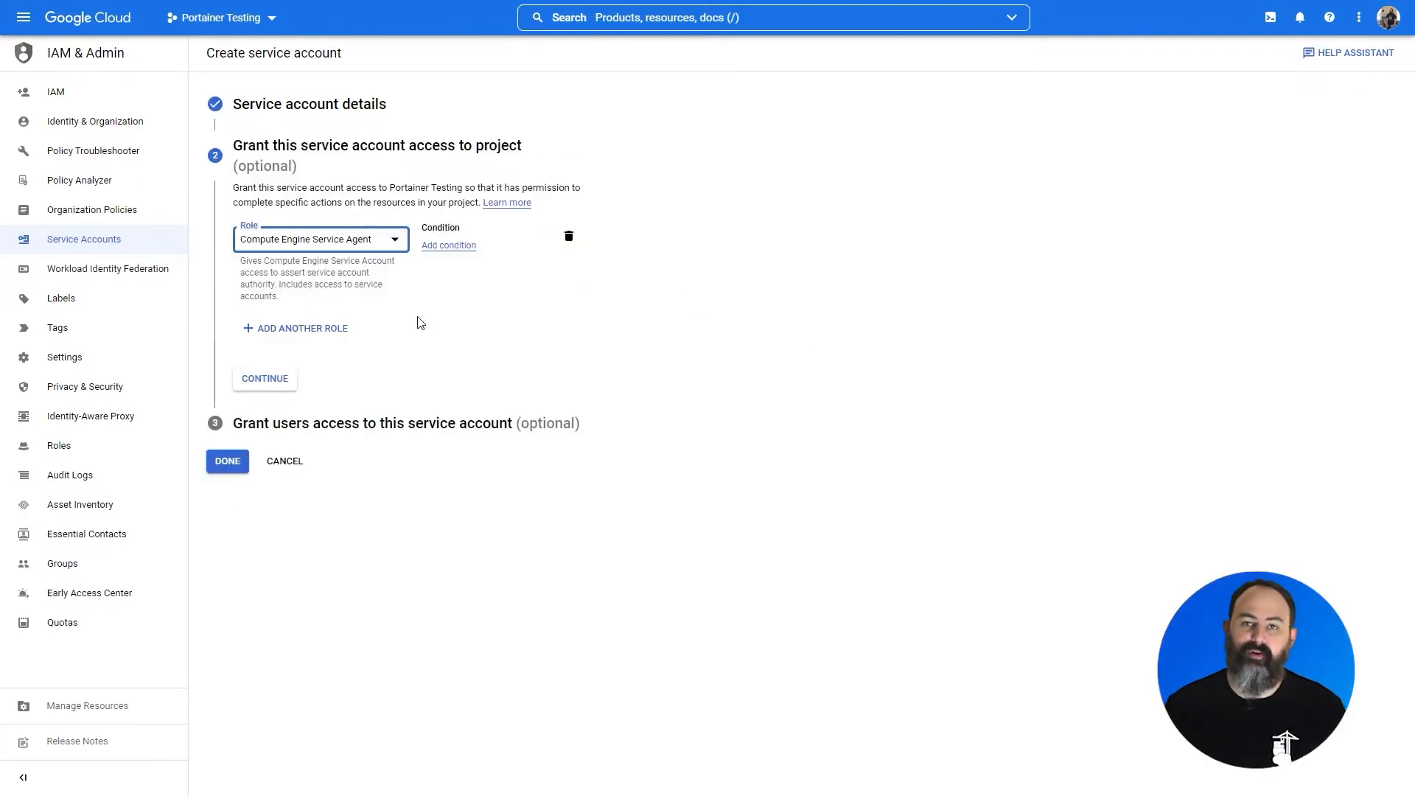
{"action": "left_click", "coordinate": [300, 328]}
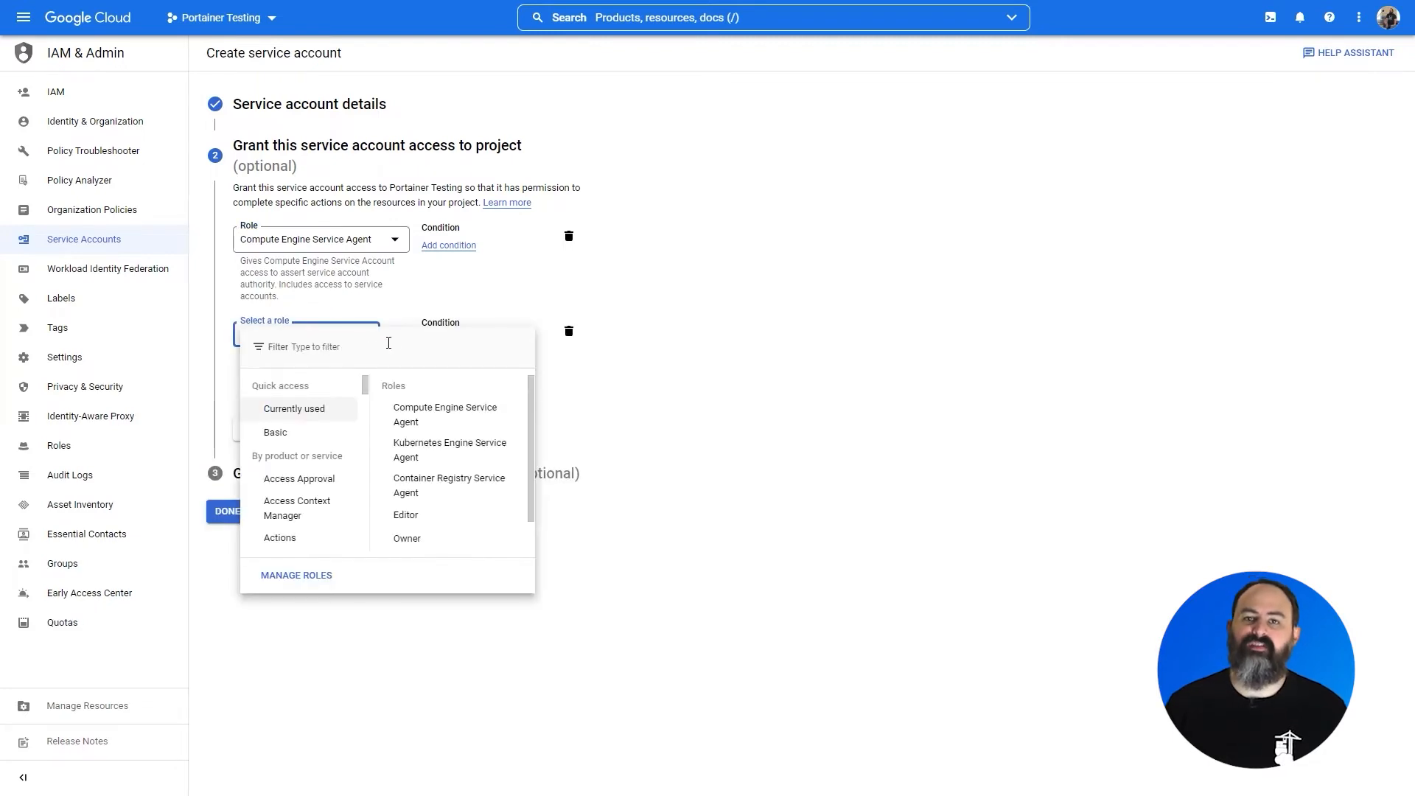
{"action": "left_click", "coordinate": [448, 450]}
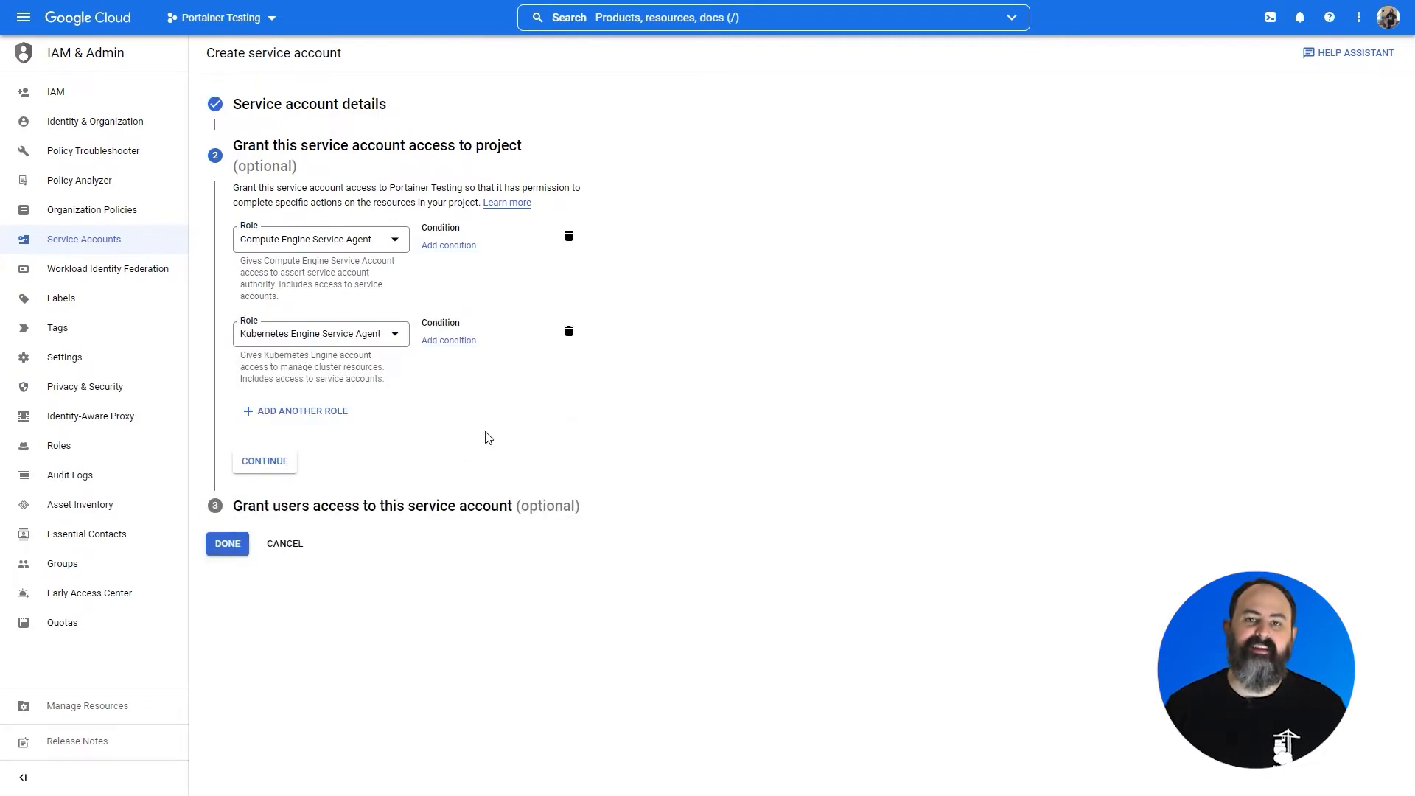
{"action": "left_click", "coordinate": [264, 461]}
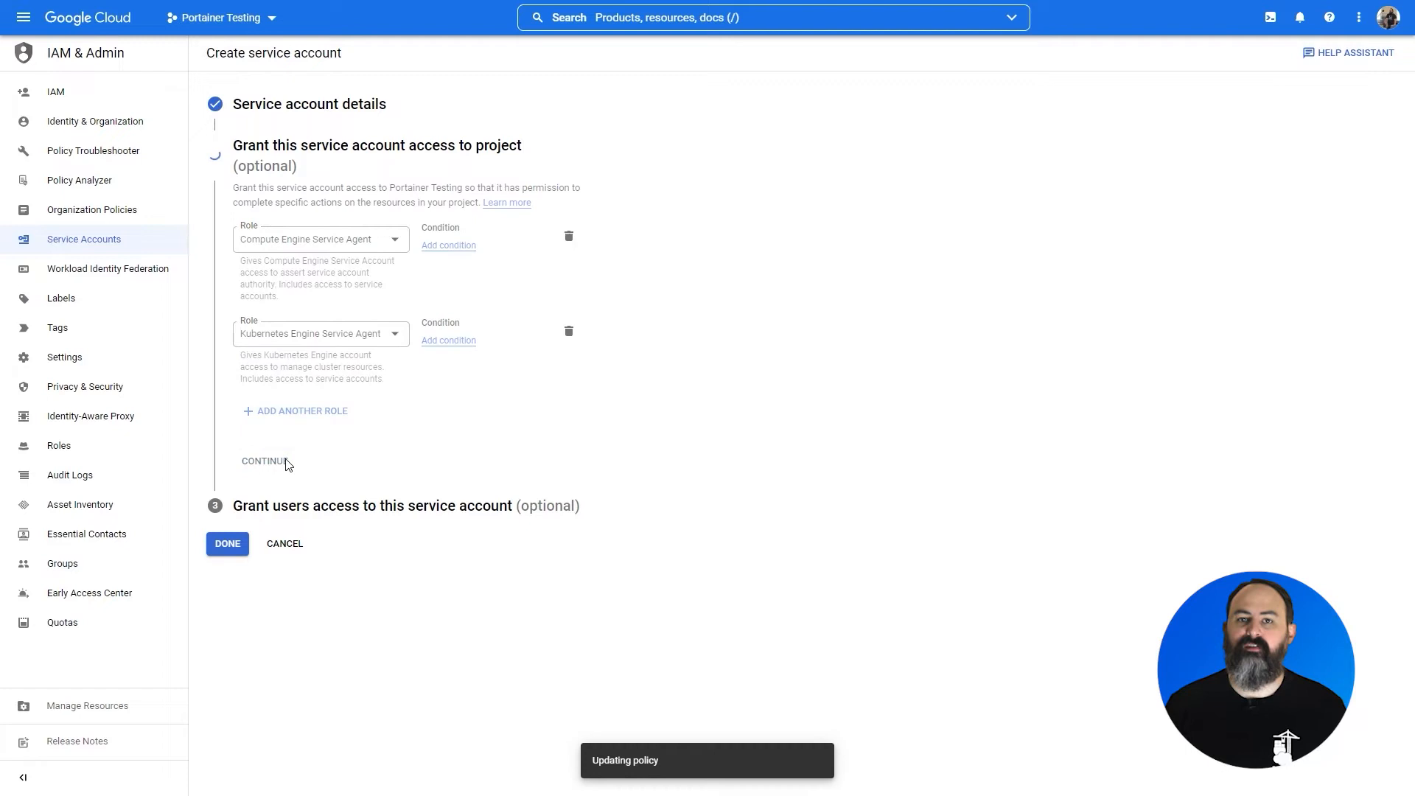
{"action": "left_click", "coordinate": [264, 461]}
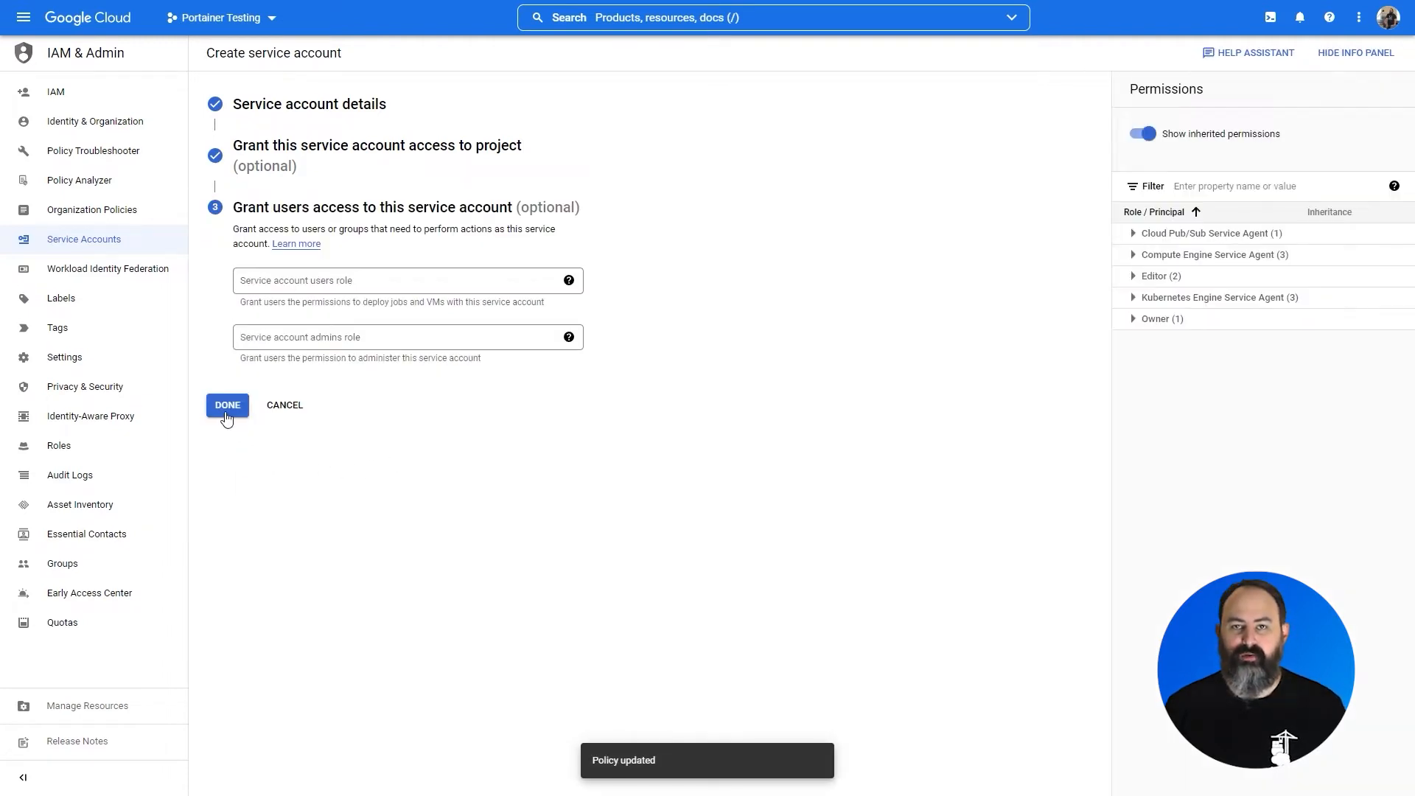
{"action": "left_click", "coordinate": [227, 404]}
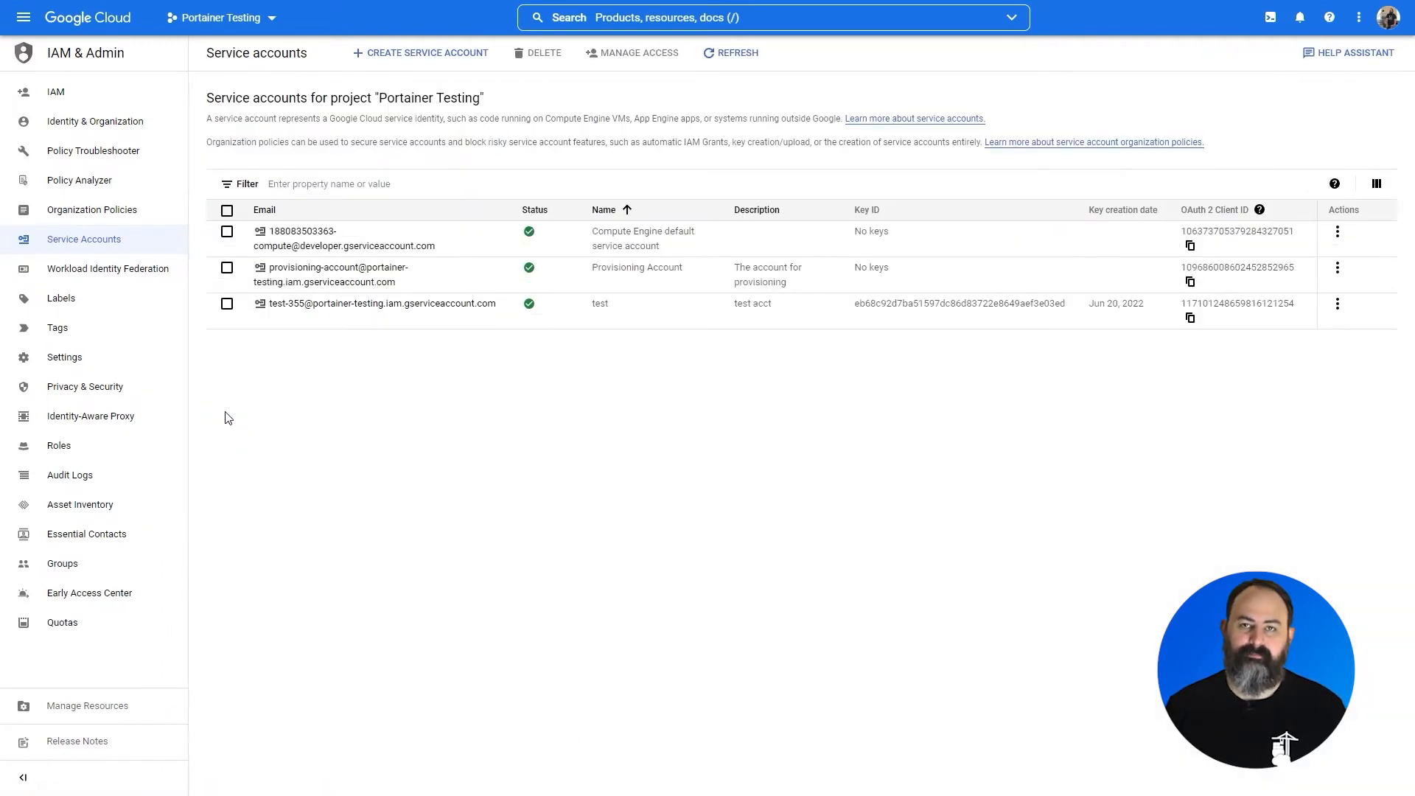
{"action": "mouse_move", "coordinate": [123, 305]}
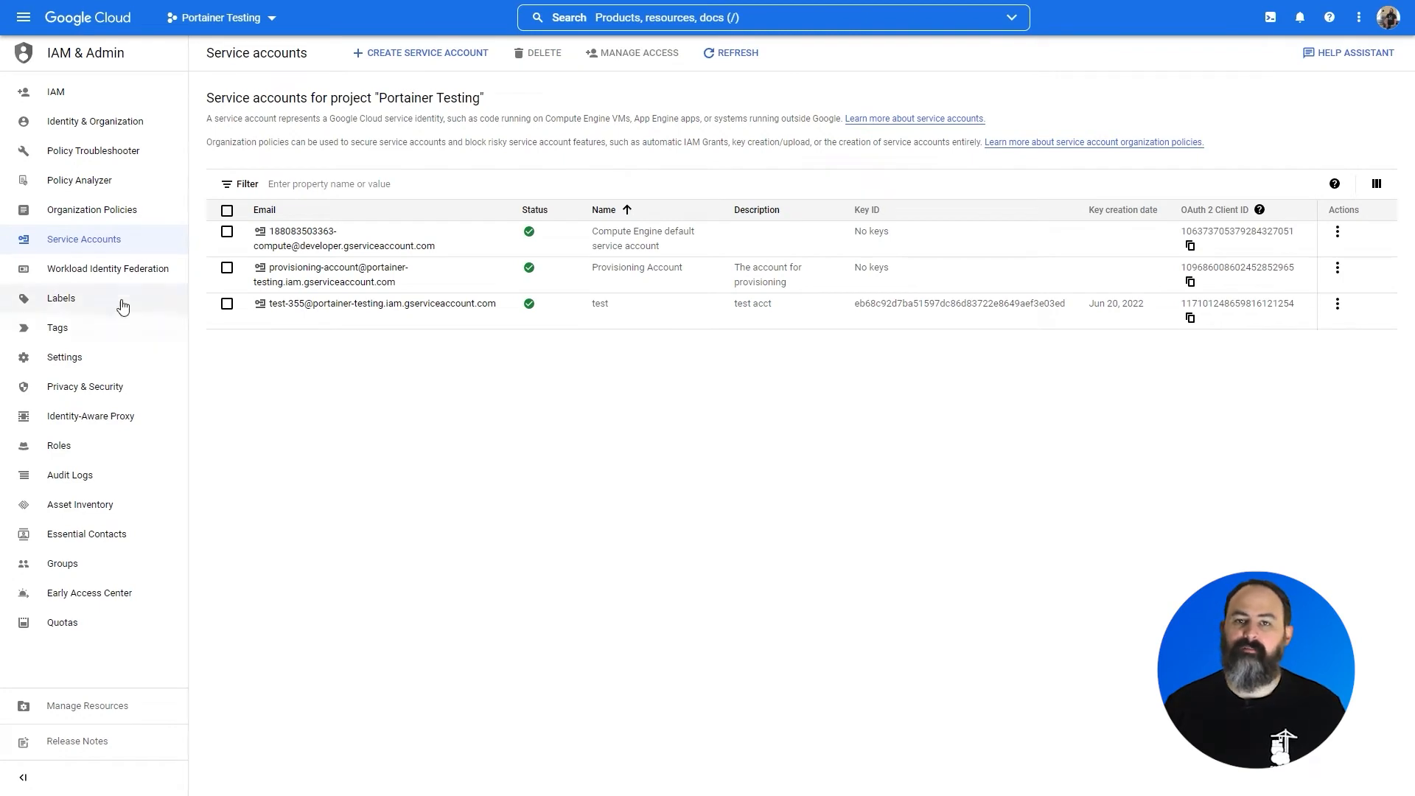
{"action": "mouse_move", "coordinate": [330, 274]}
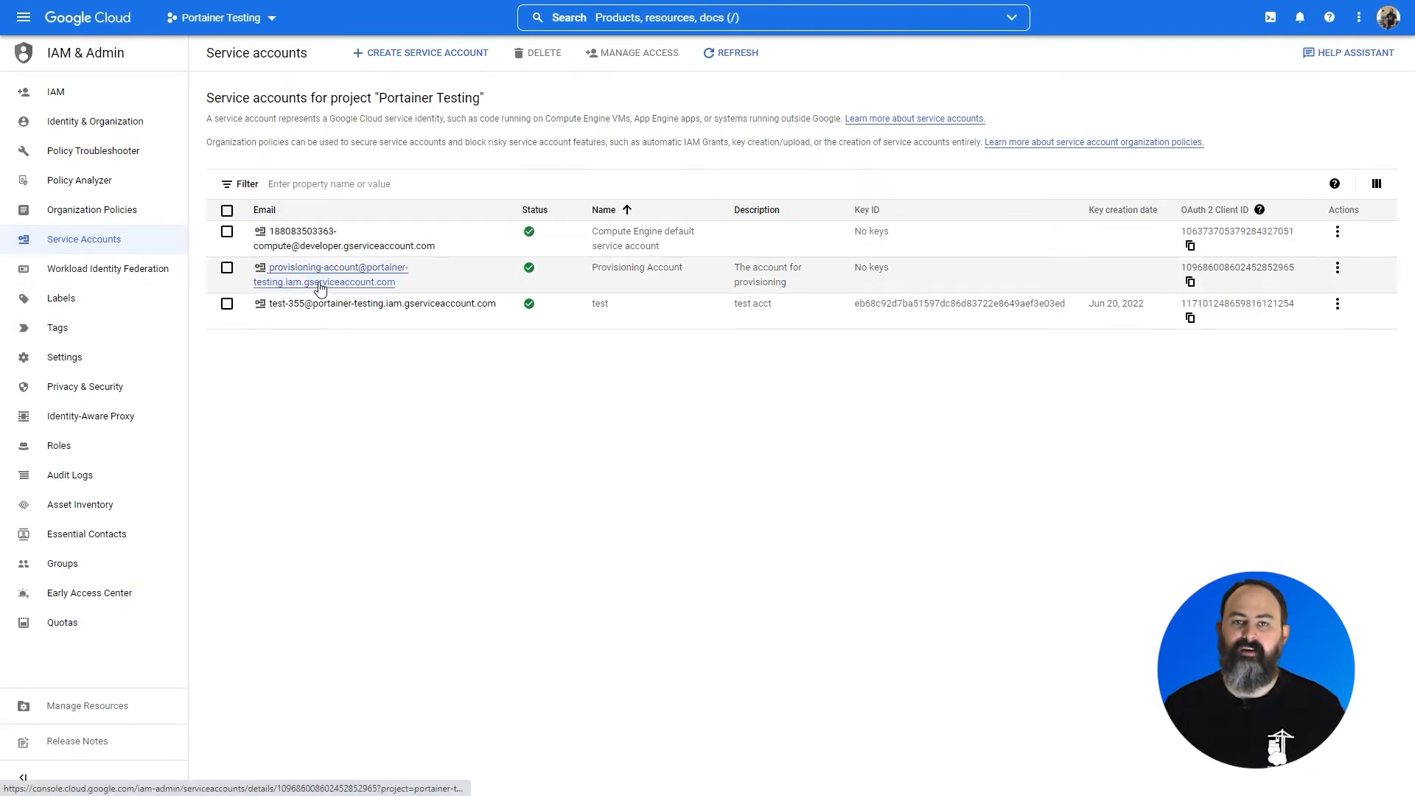
Create and download a new JSON private key for Provisioning Account from its Keys page
{"action": "left_click", "coordinate": [331, 274]}
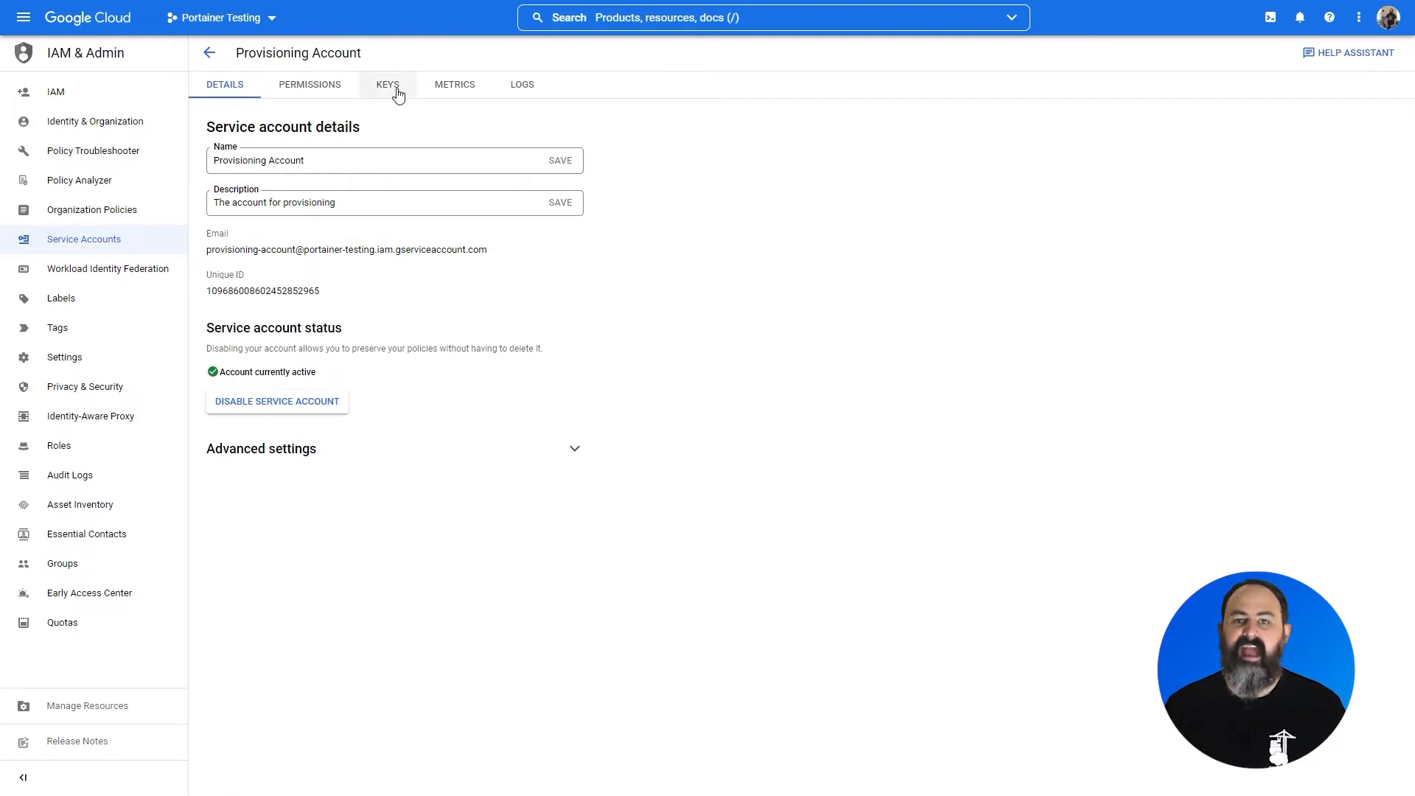
{"action": "left_click", "coordinate": [388, 84]}
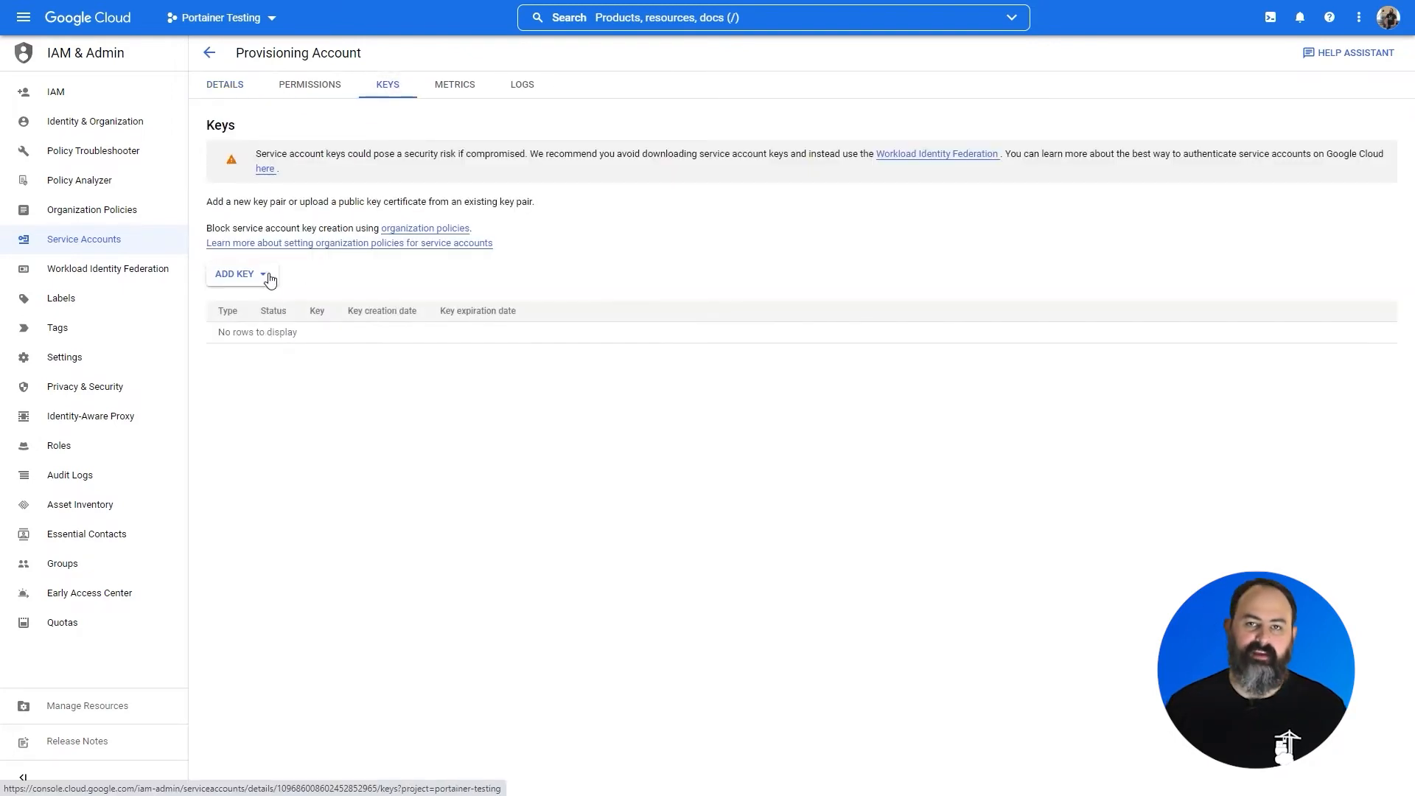
{"action": "left_click", "coordinate": [239, 274]}
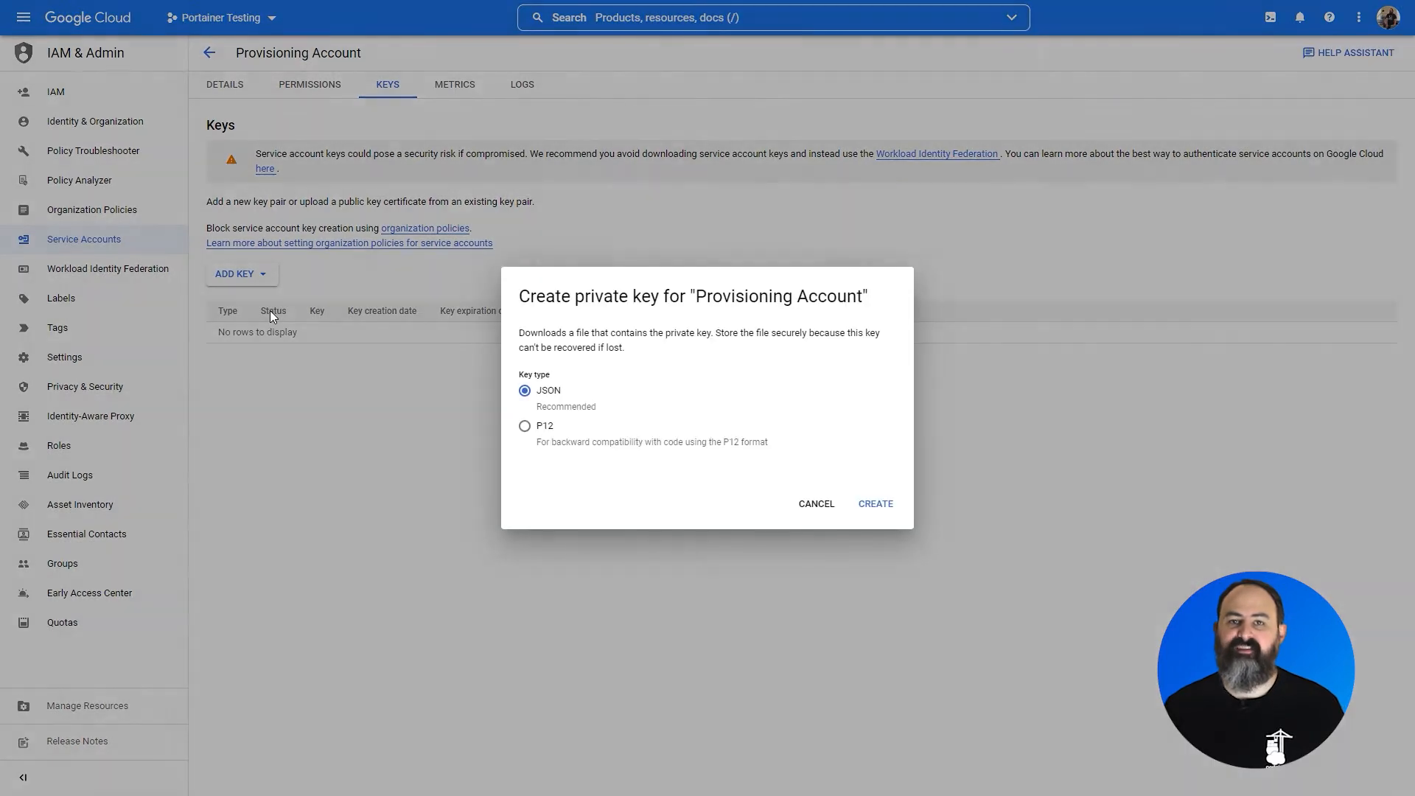
{"action": "mouse_move", "coordinate": [649, 373]}
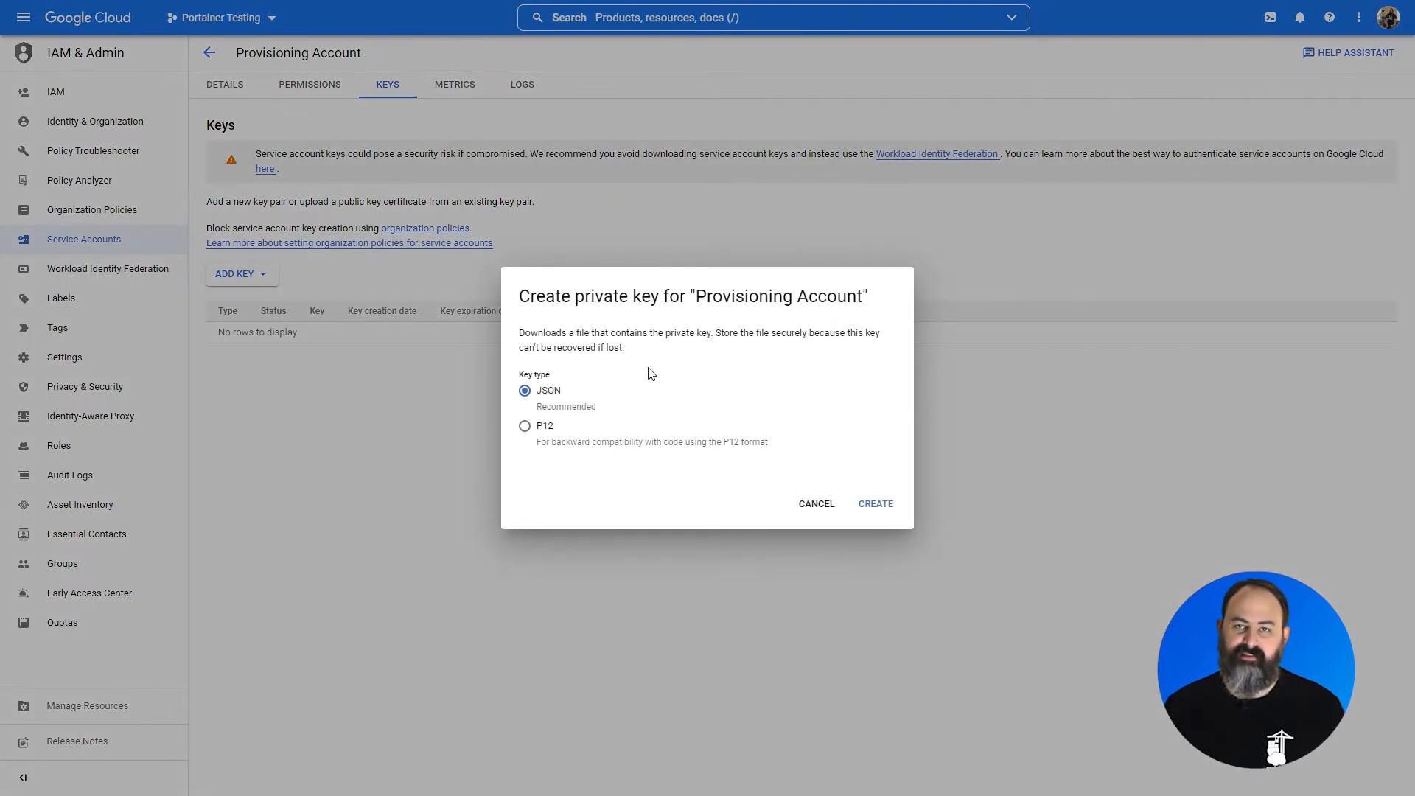
{"action": "left_click", "coordinate": [872, 503]}
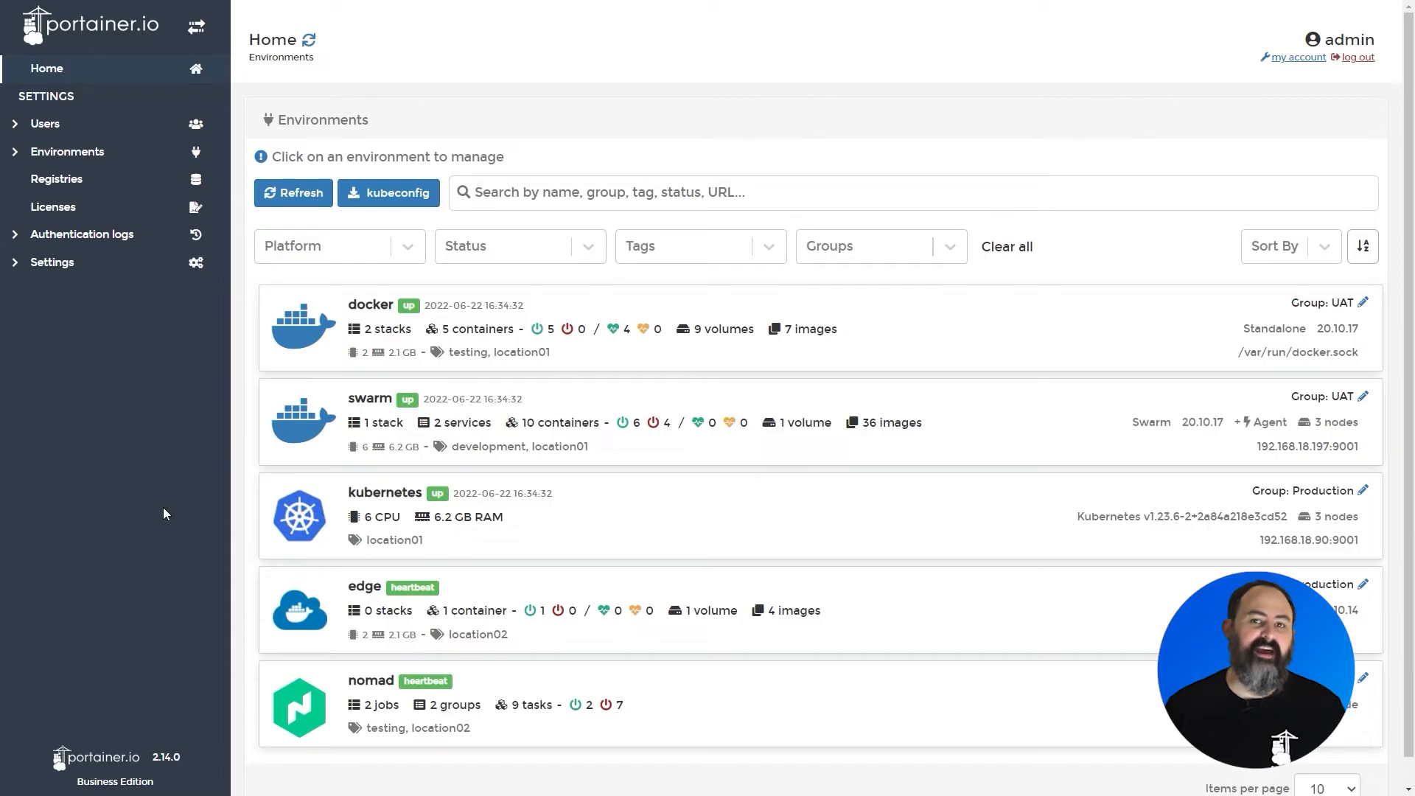
Add a new KaaS environment in Portainer and choose Google Cloud GKE as the provider
{"action": "left_click", "coordinate": [68, 152]}
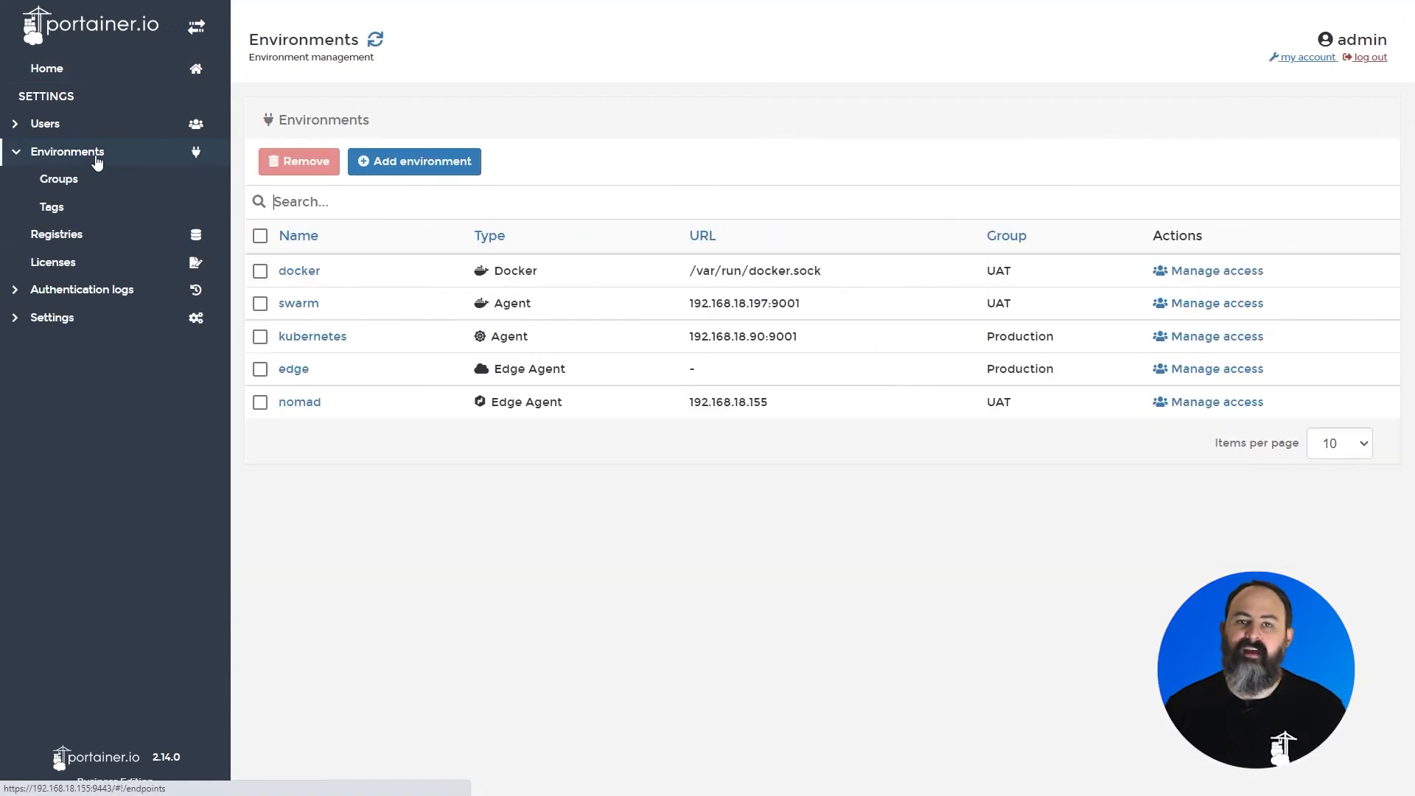
{"action": "left_click", "coordinate": [413, 161]}
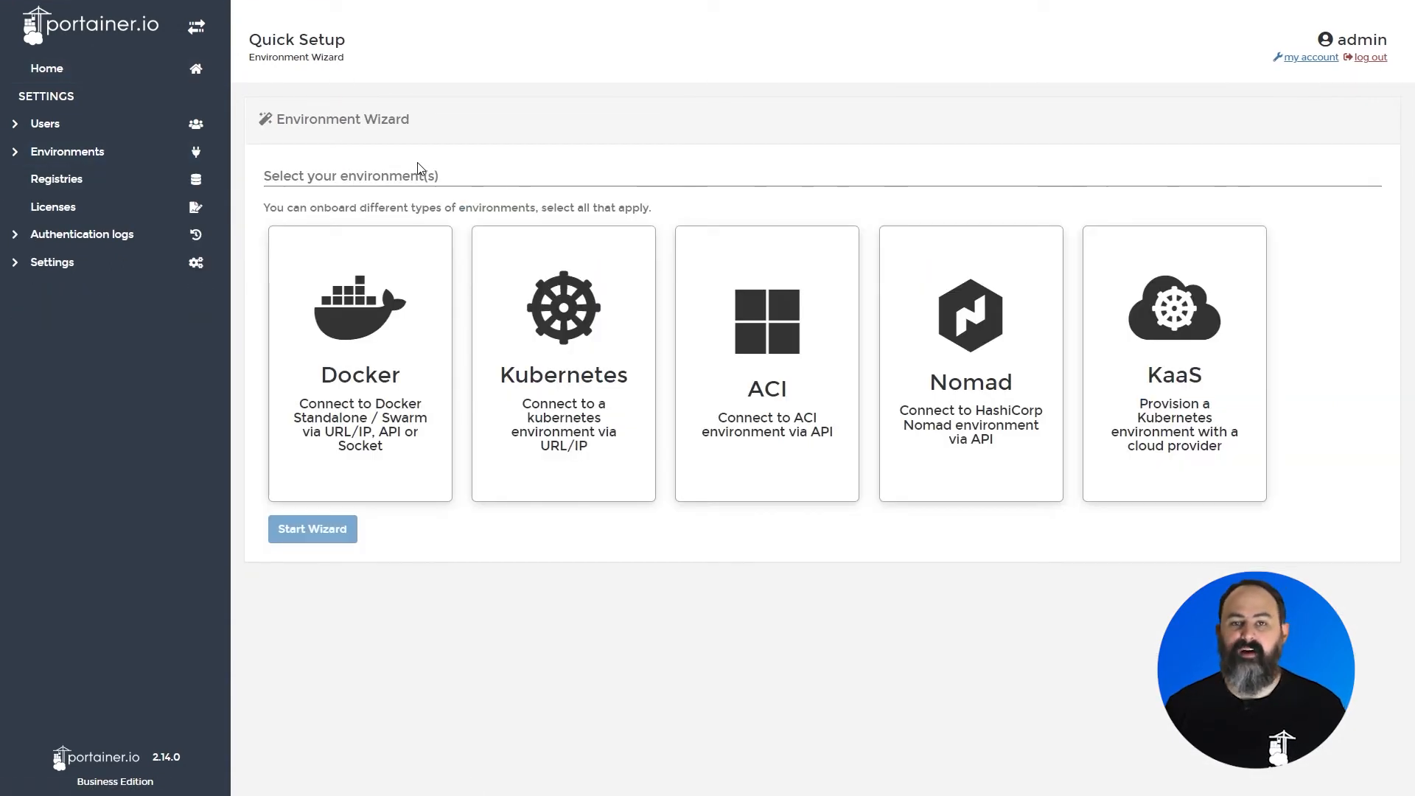
{"action": "left_click", "coordinate": [1172, 363]}
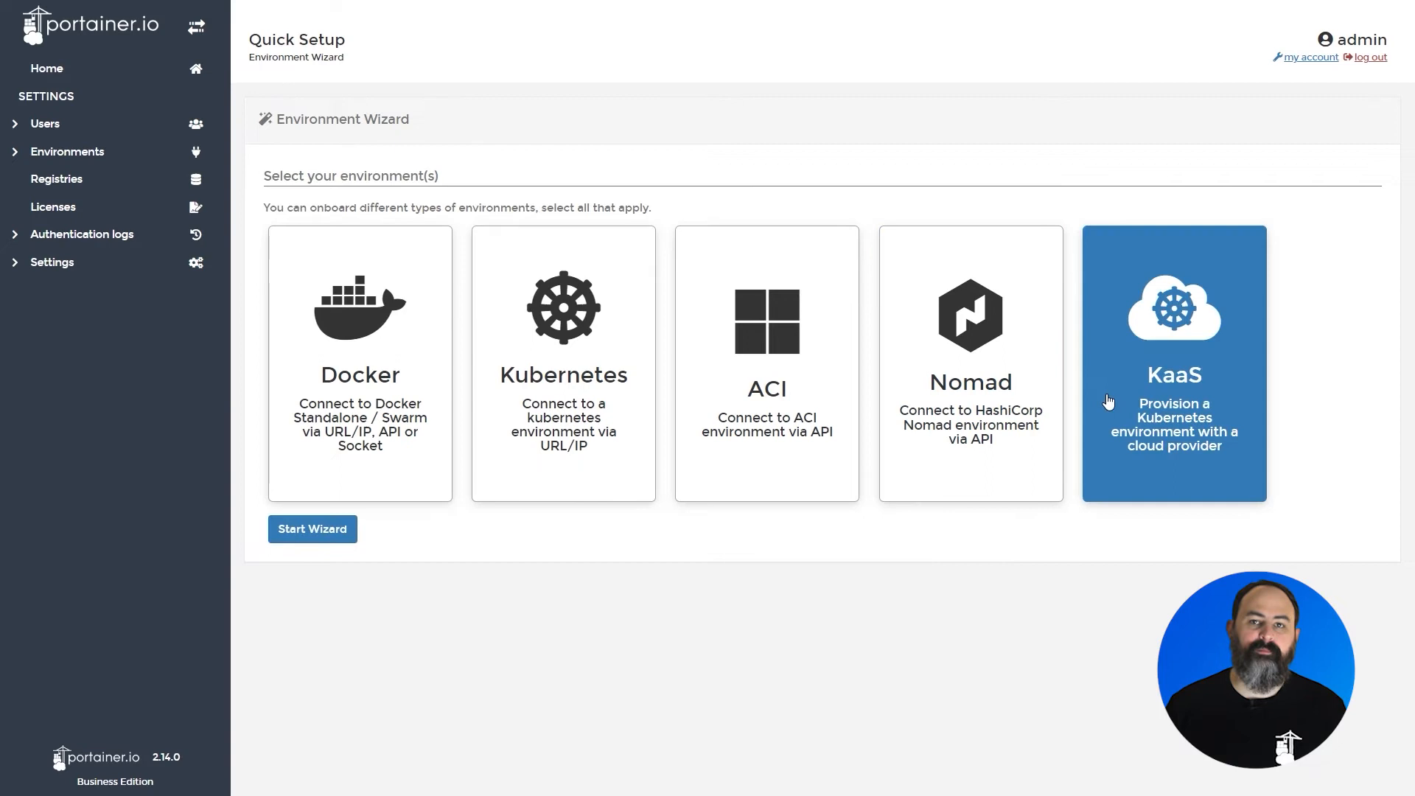
{"action": "left_click", "coordinate": [311, 528]}
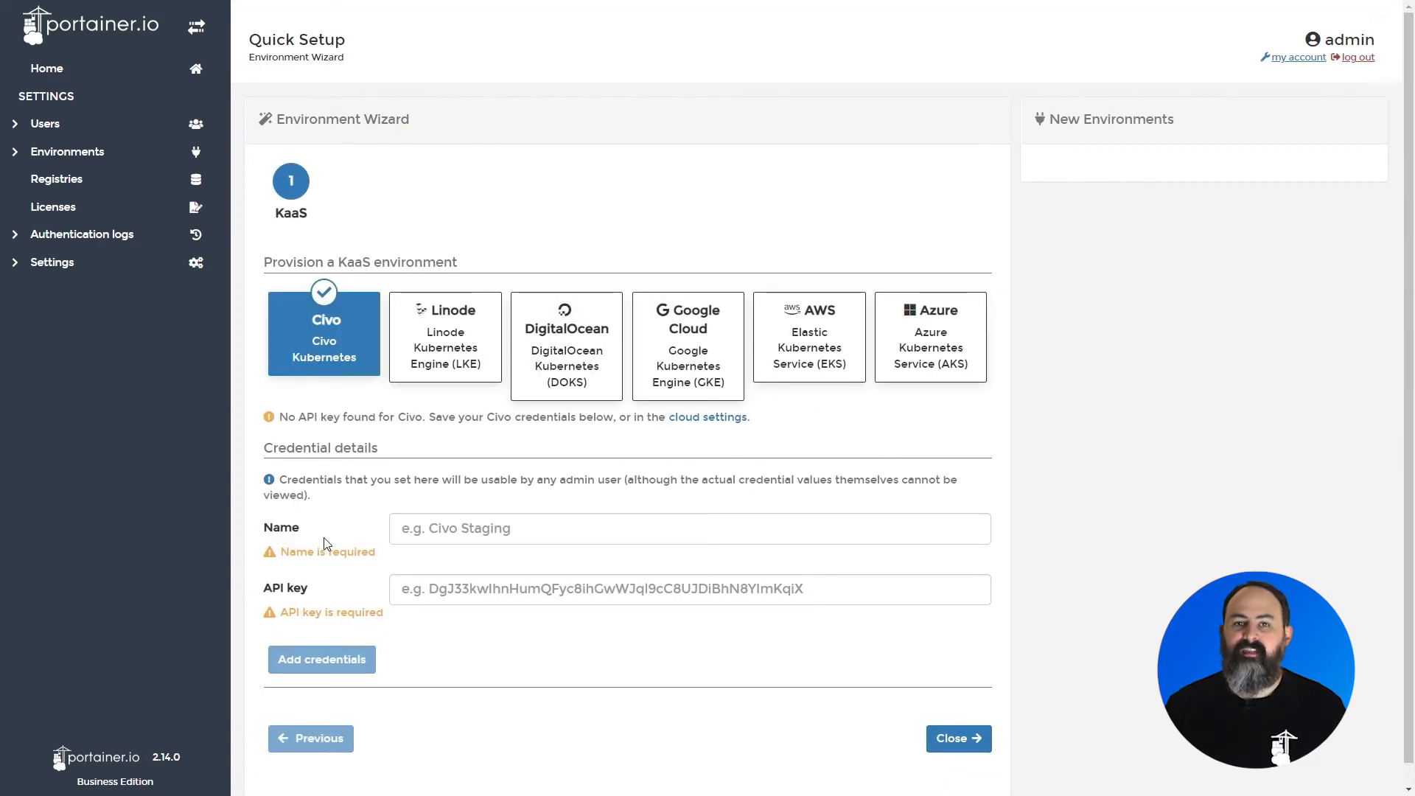
{"action": "mouse_move", "coordinate": [688, 350]}
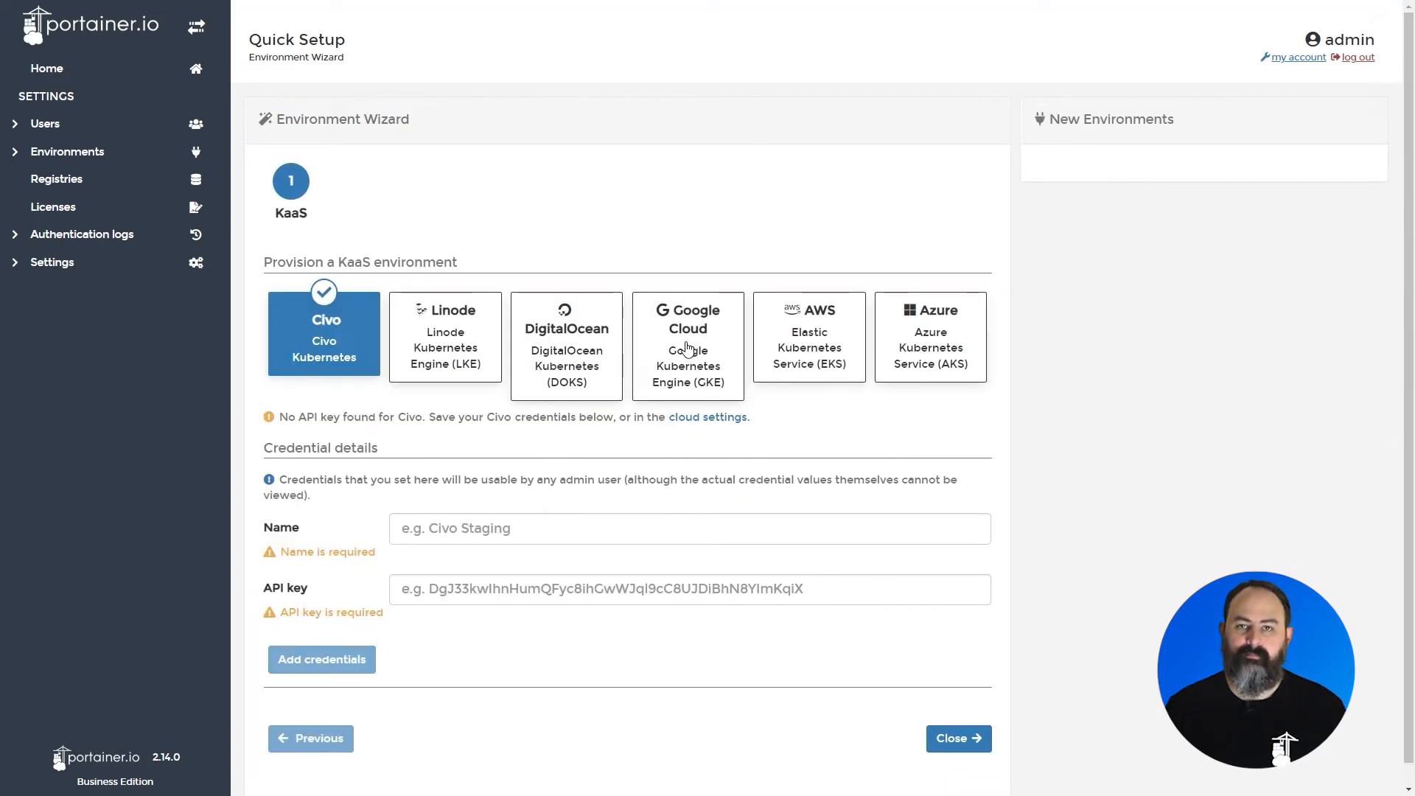
{"action": "left_click", "coordinate": [689, 345]}
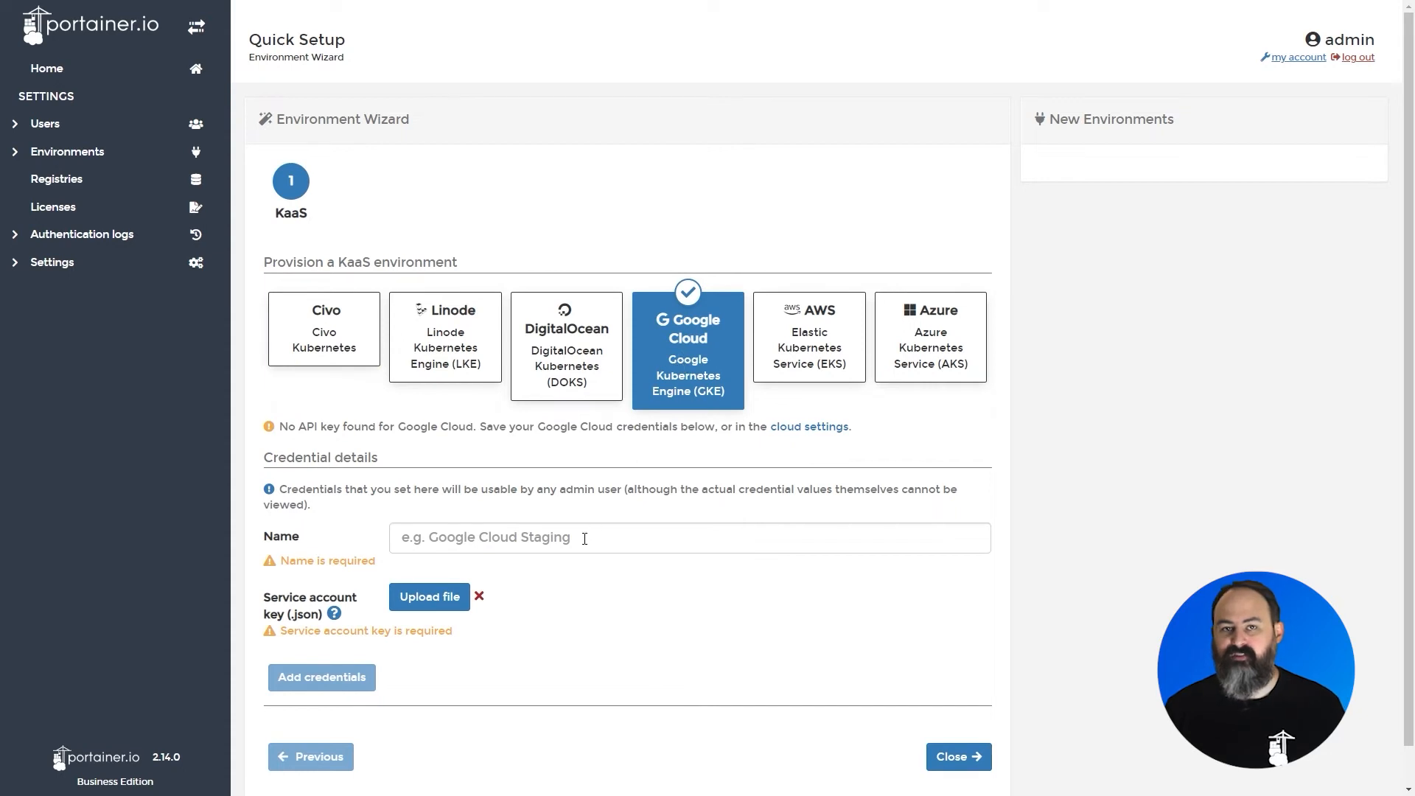
Name the credentials 'Google Cloud Credentials' and attach the portainer-testing JSON key file
{"action": "type", "text": "Google Cloud Credentials"}
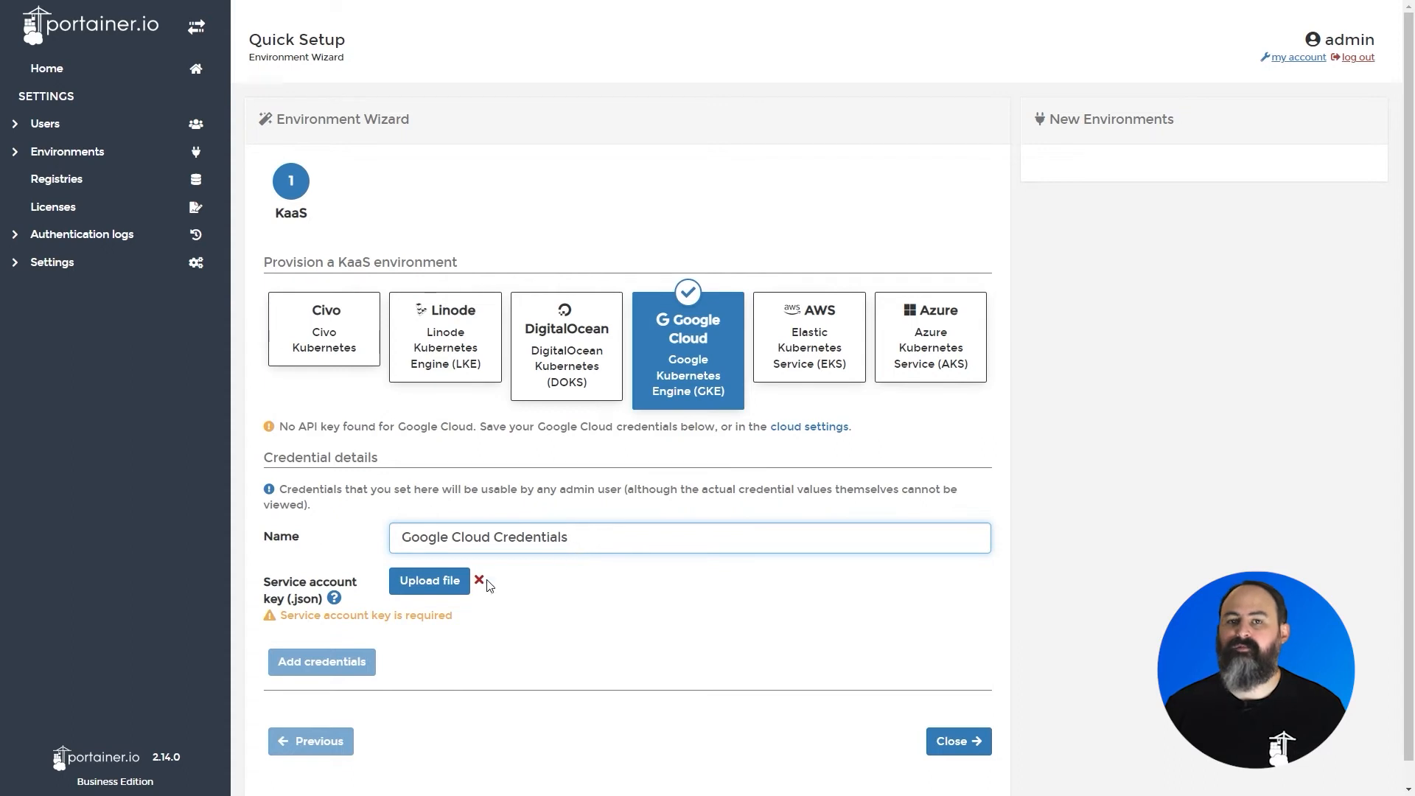
{"action": "left_click", "coordinate": [429, 581]}
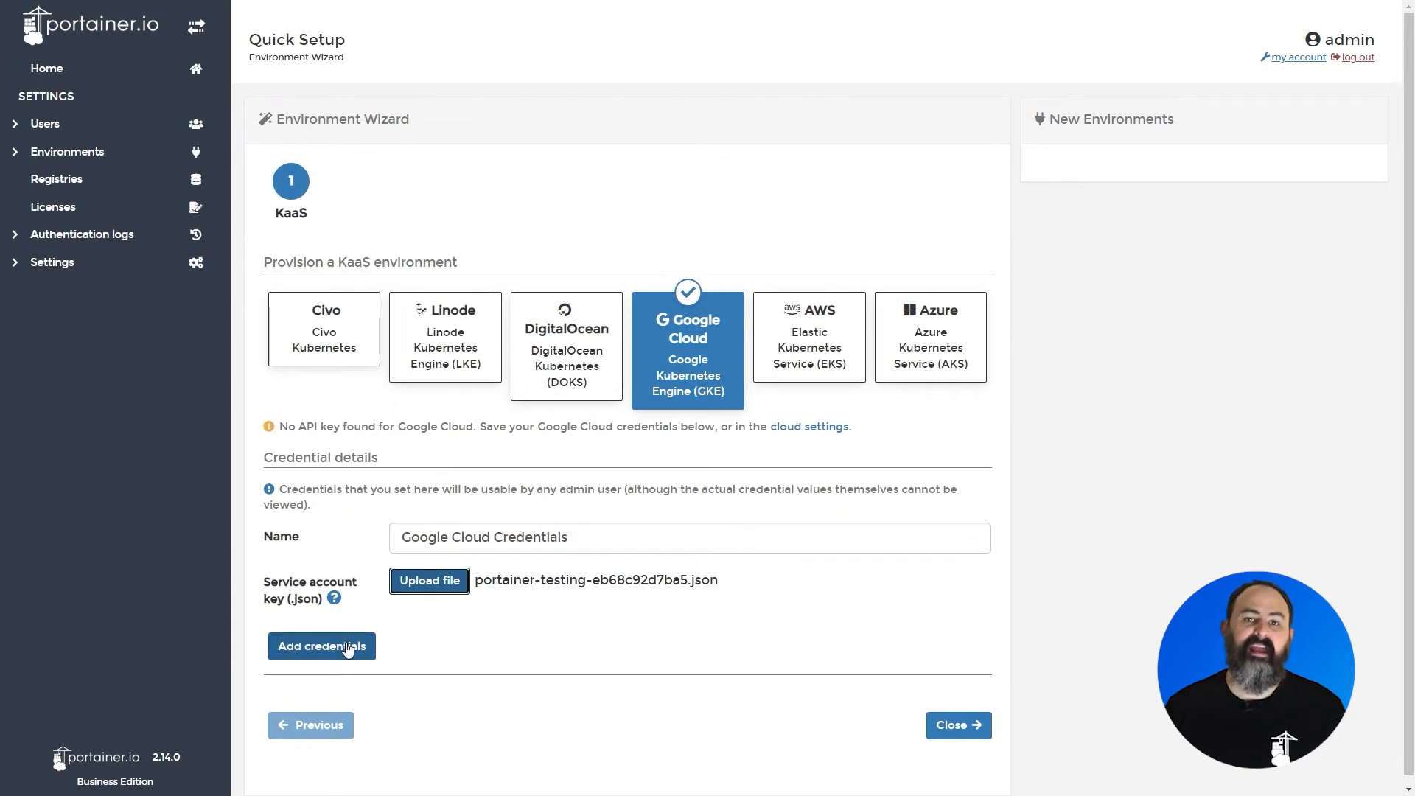
Save the credentials and provision a cluster named 'gke' with e2-highcpu-4 nodes, group UAT, tag testing
{"action": "left_click", "coordinate": [320, 646]}
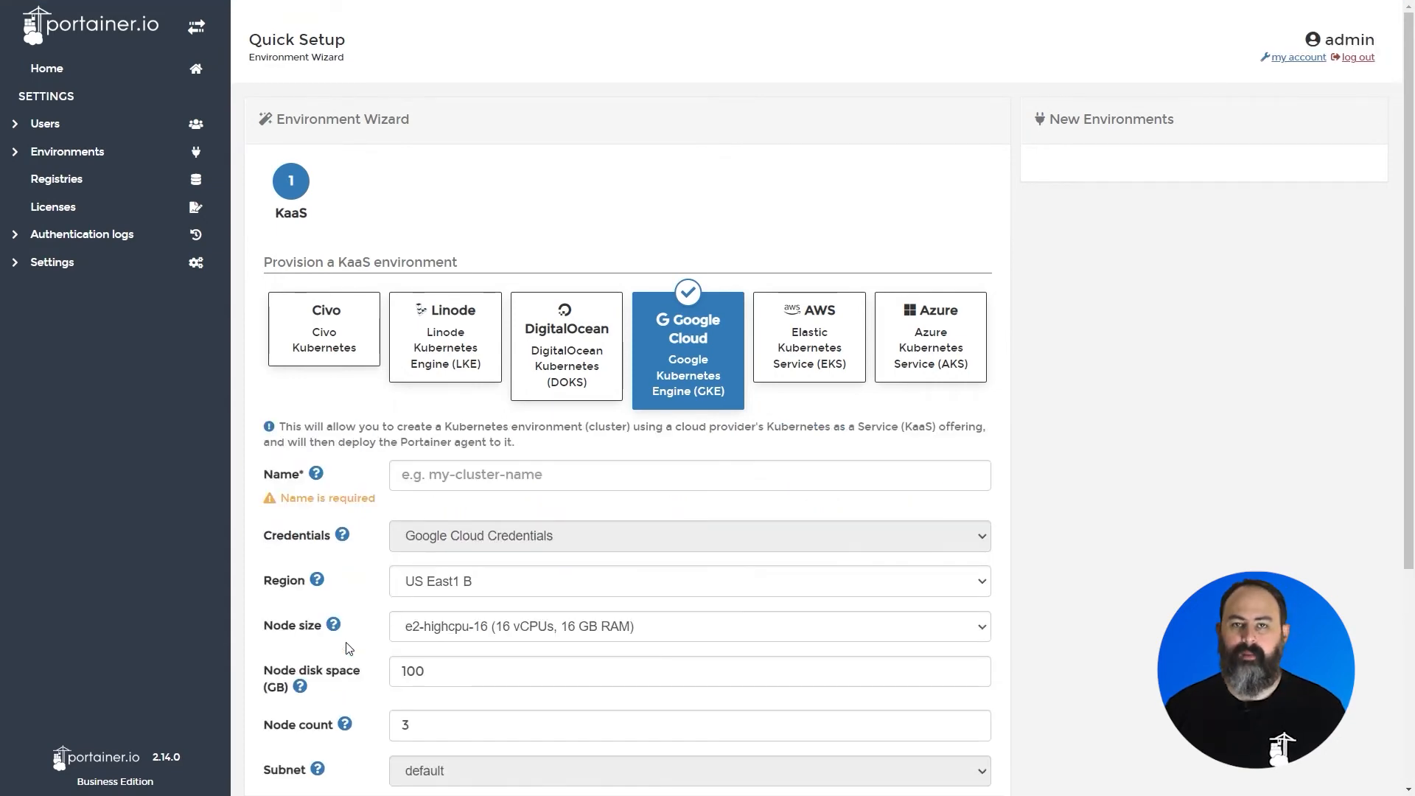
{"action": "scroll", "scroll_direction": "down", "scroll_amount": 3}
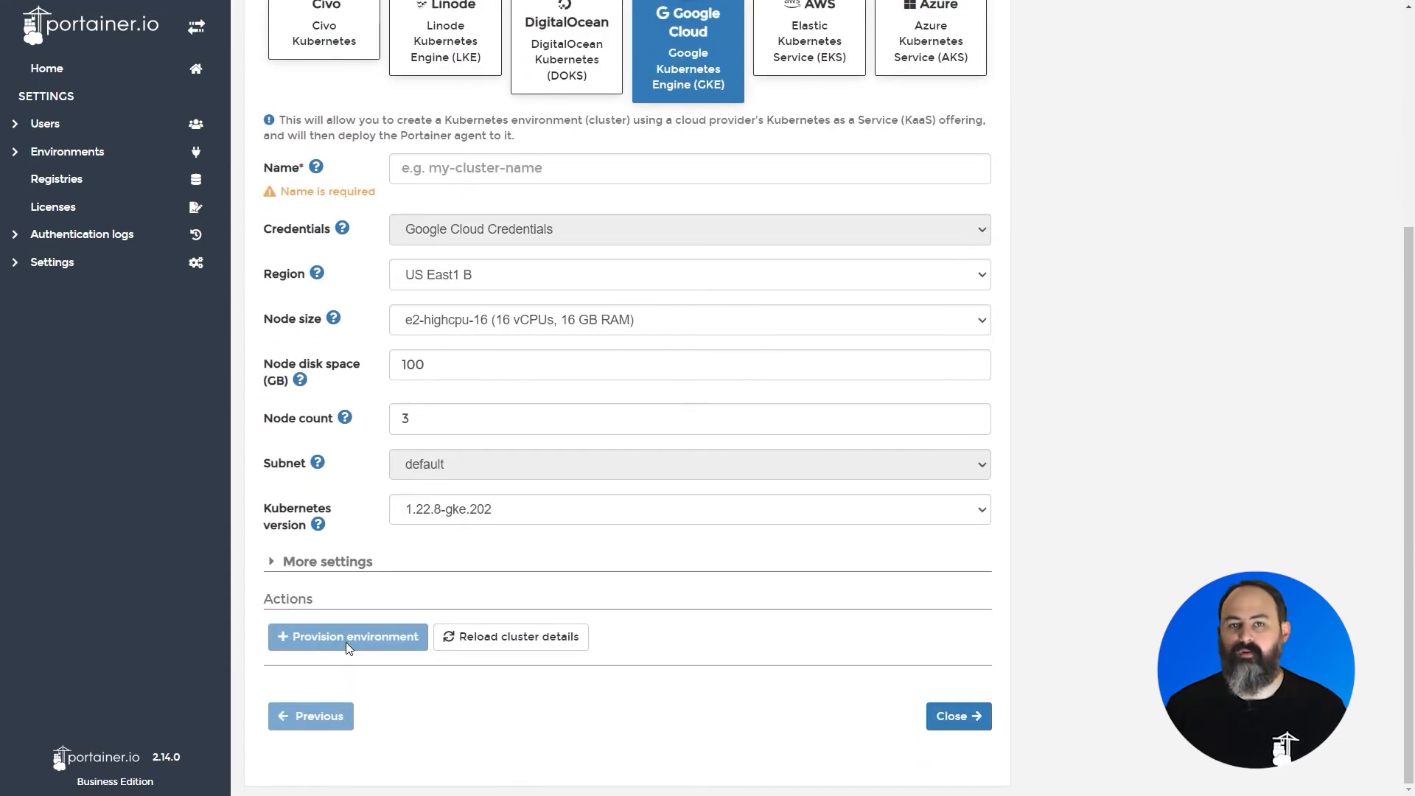
{"action": "type", "text": "gke"}
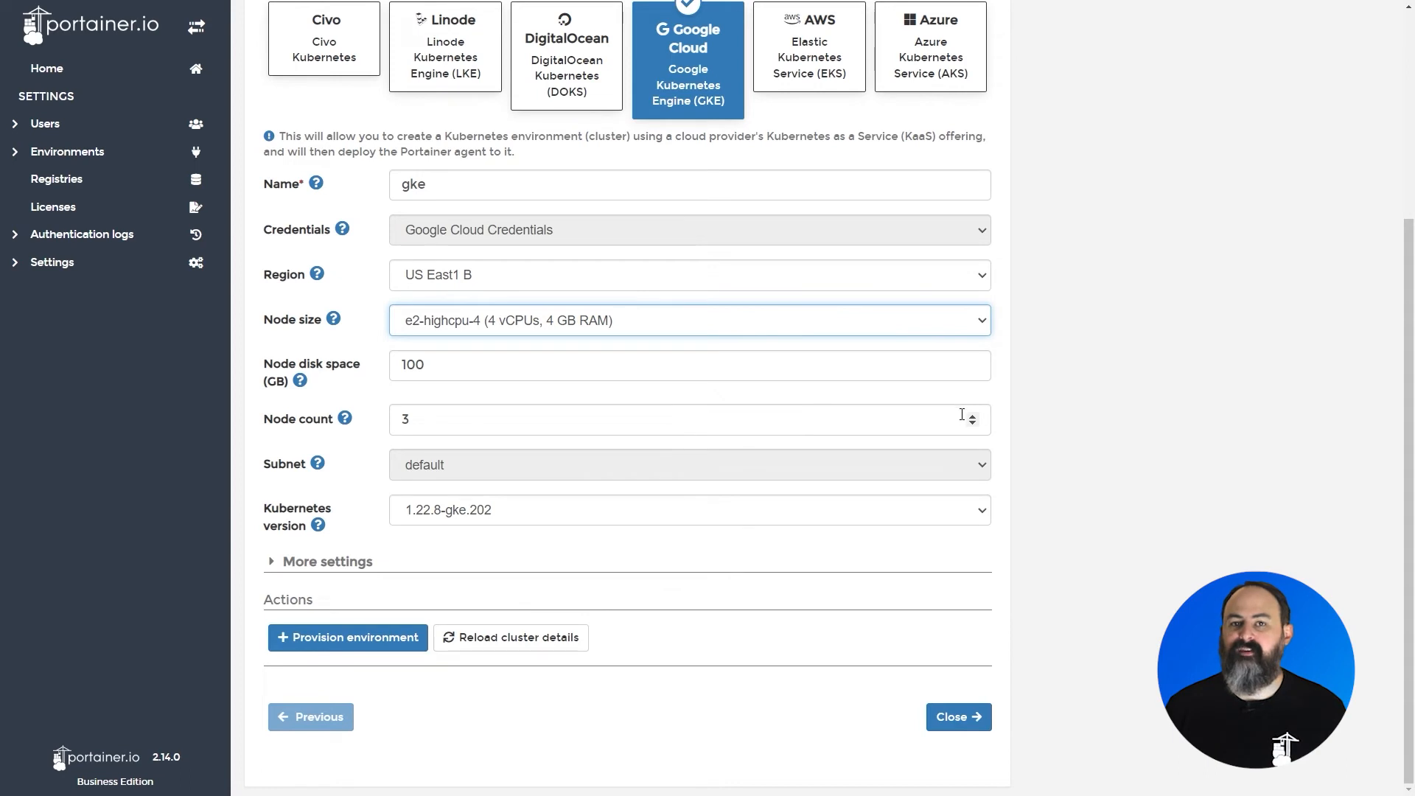
{"action": "mouse_move", "coordinate": [854, 517]}
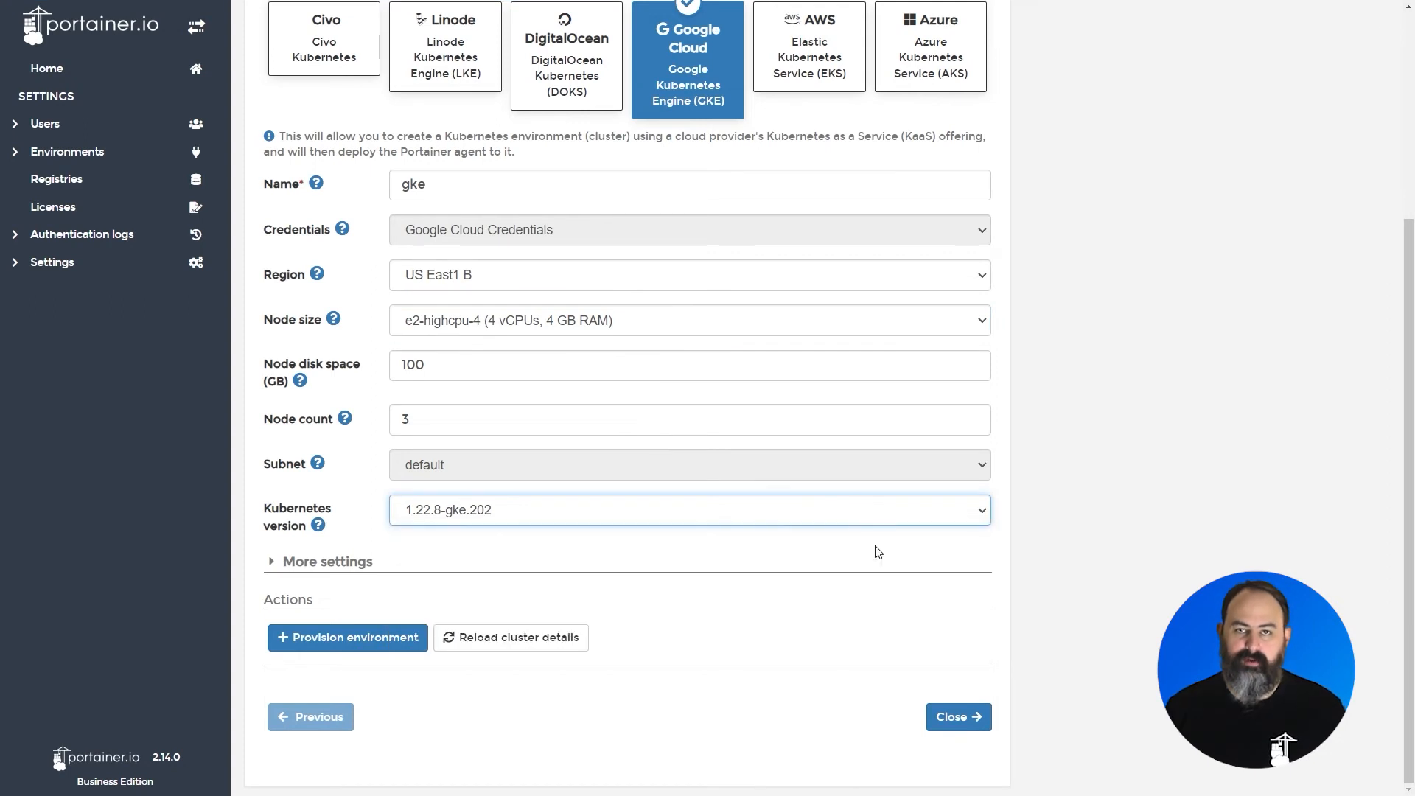
{"action": "left_click", "coordinate": [326, 560]}
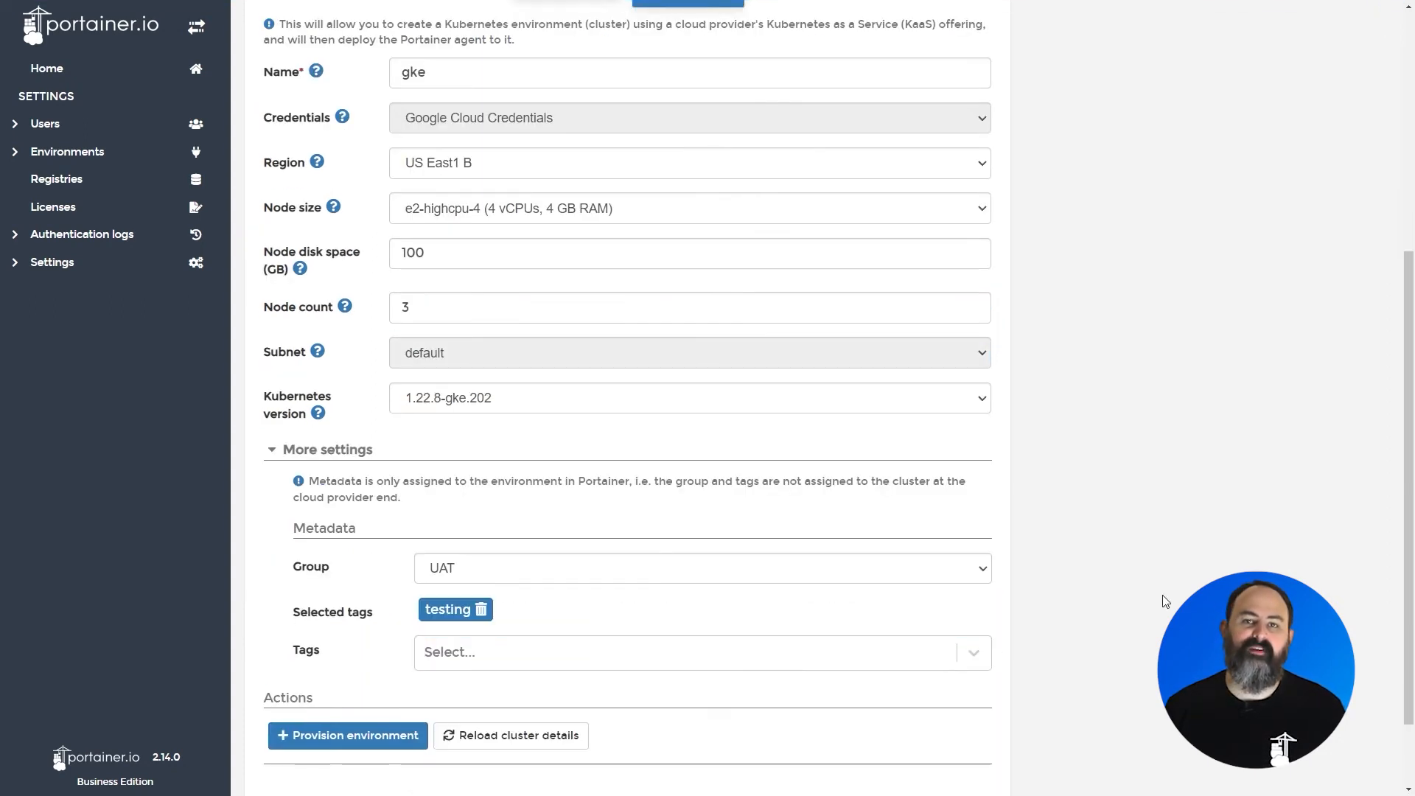
{"action": "scroll", "scroll_direction": "down", "scroll_amount": 3}
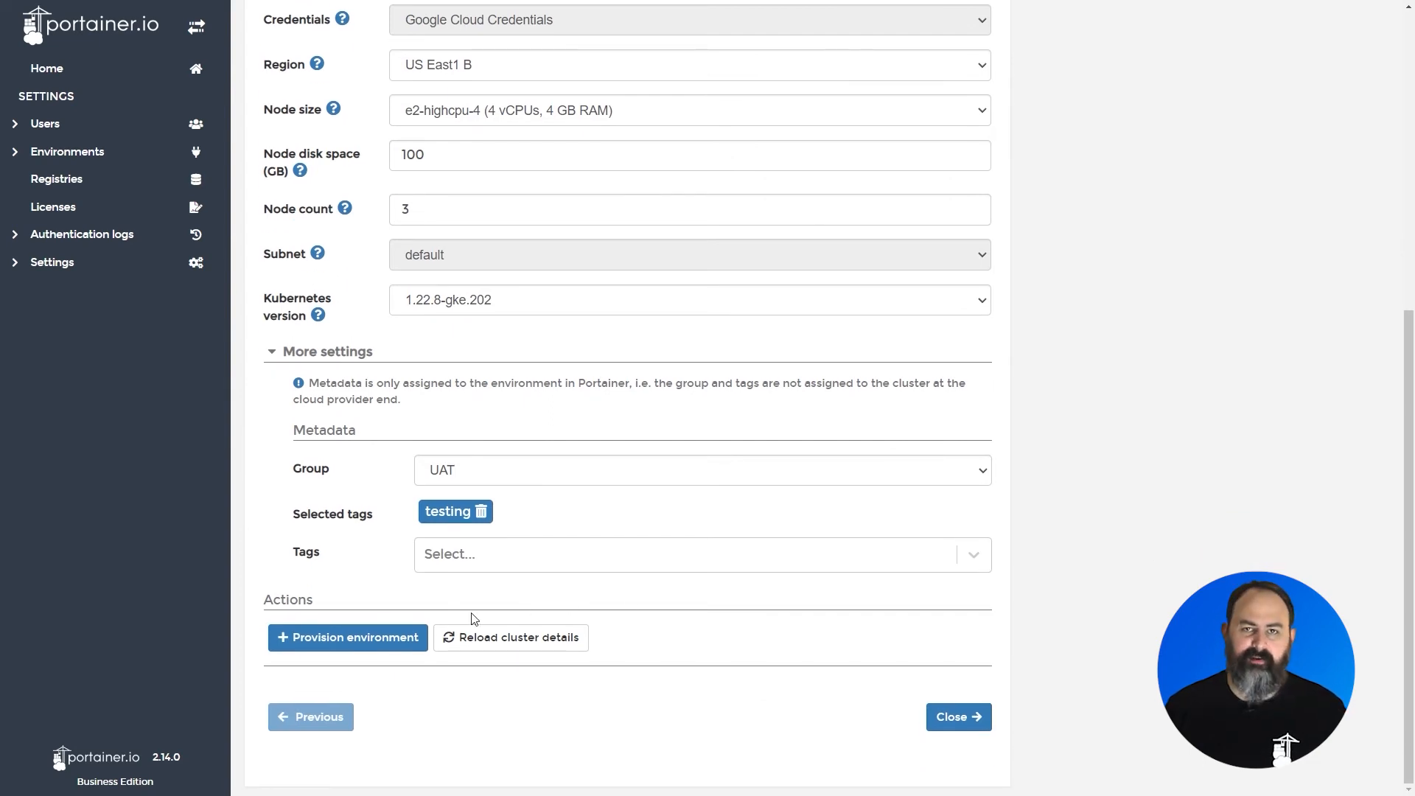
{"action": "left_click", "coordinate": [346, 637]}
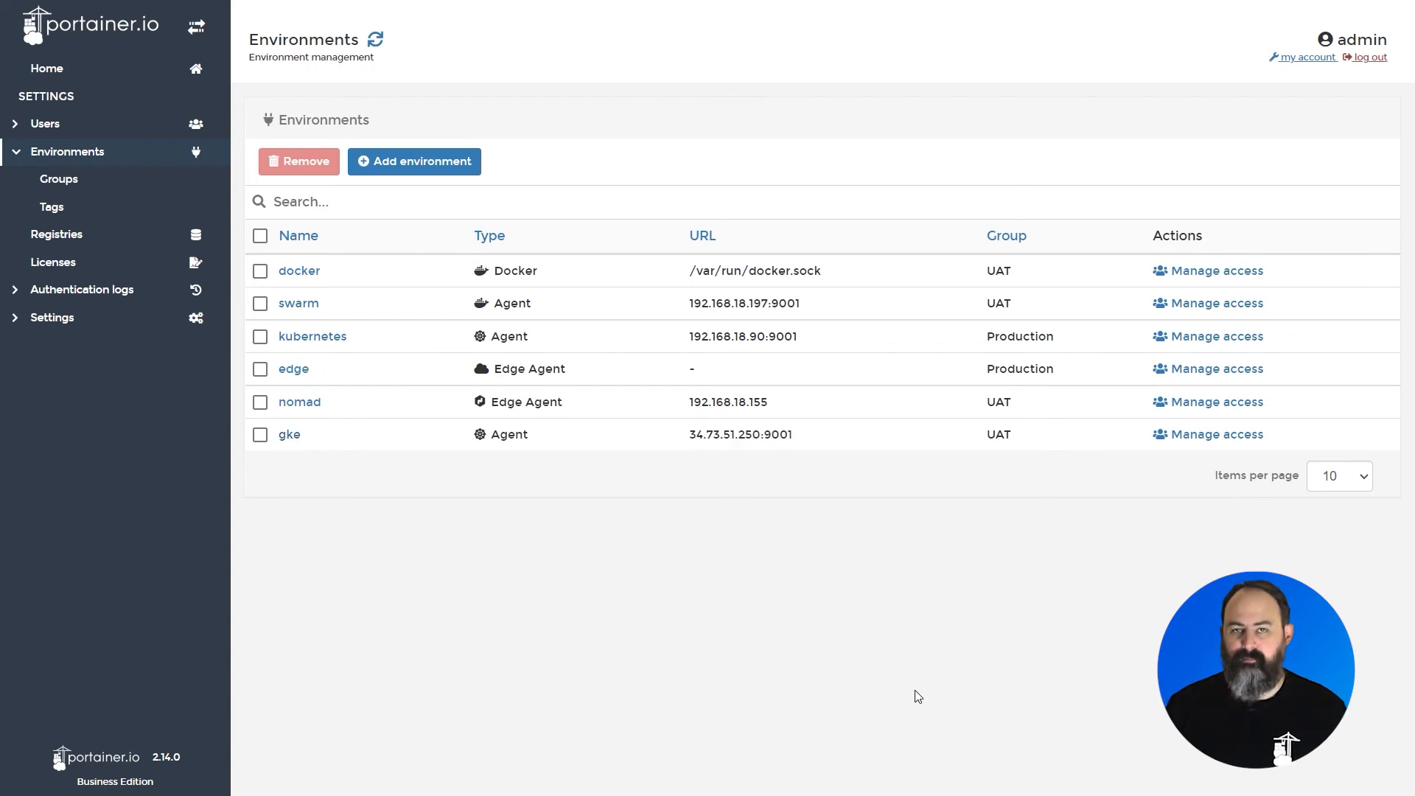
{"action": "mouse_move", "coordinate": [717, 577]}
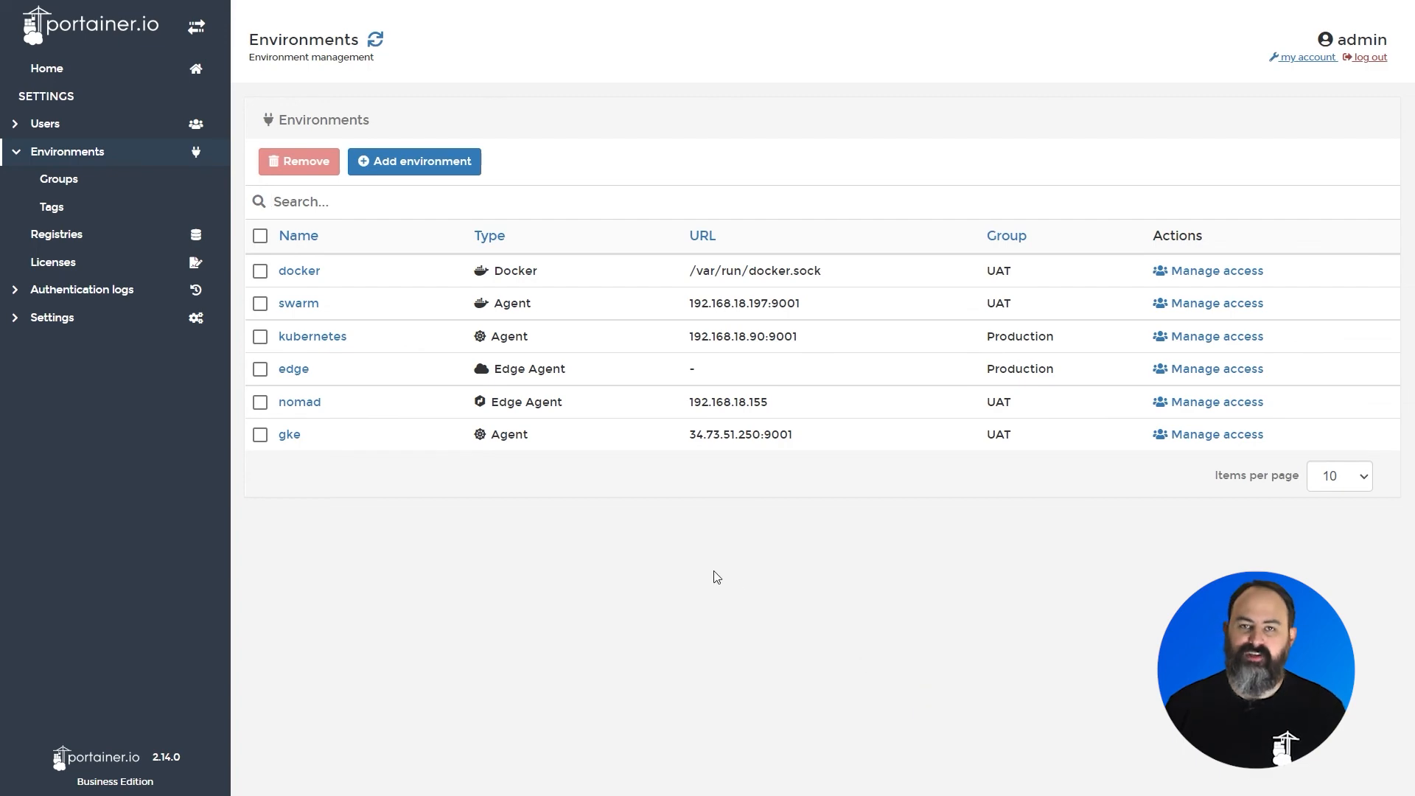
Return to the Portainer home dashboard where the gke environment shows as up
{"action": "left_click", "coordinate": [46, 68]}
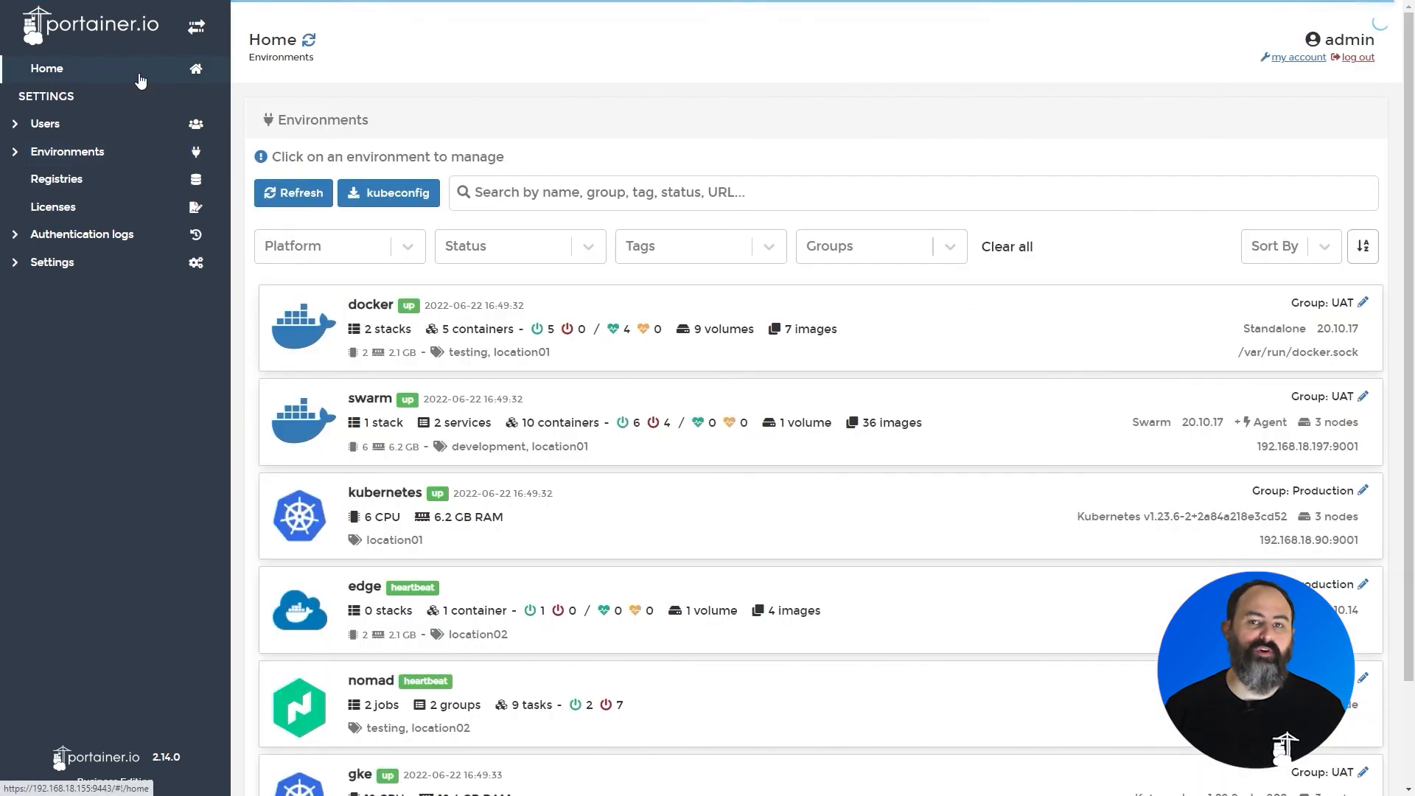